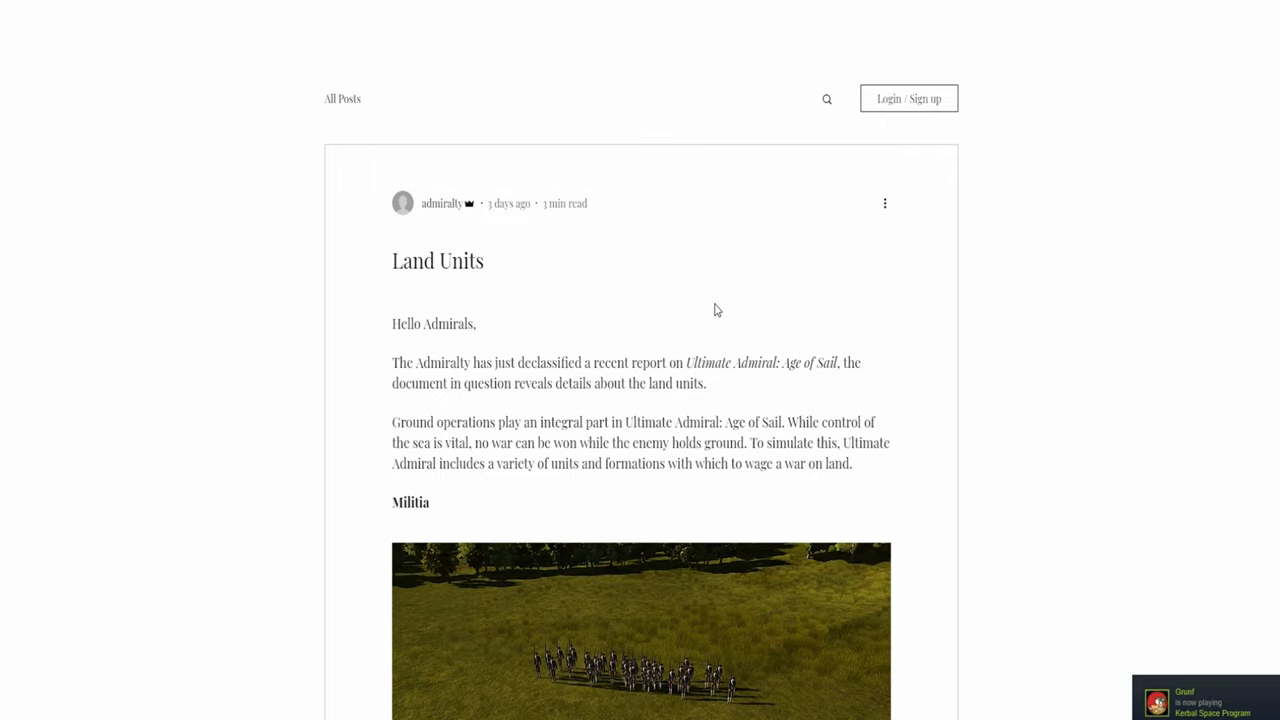
{"action": "mouse_move", "coordinate": [344, 61]}
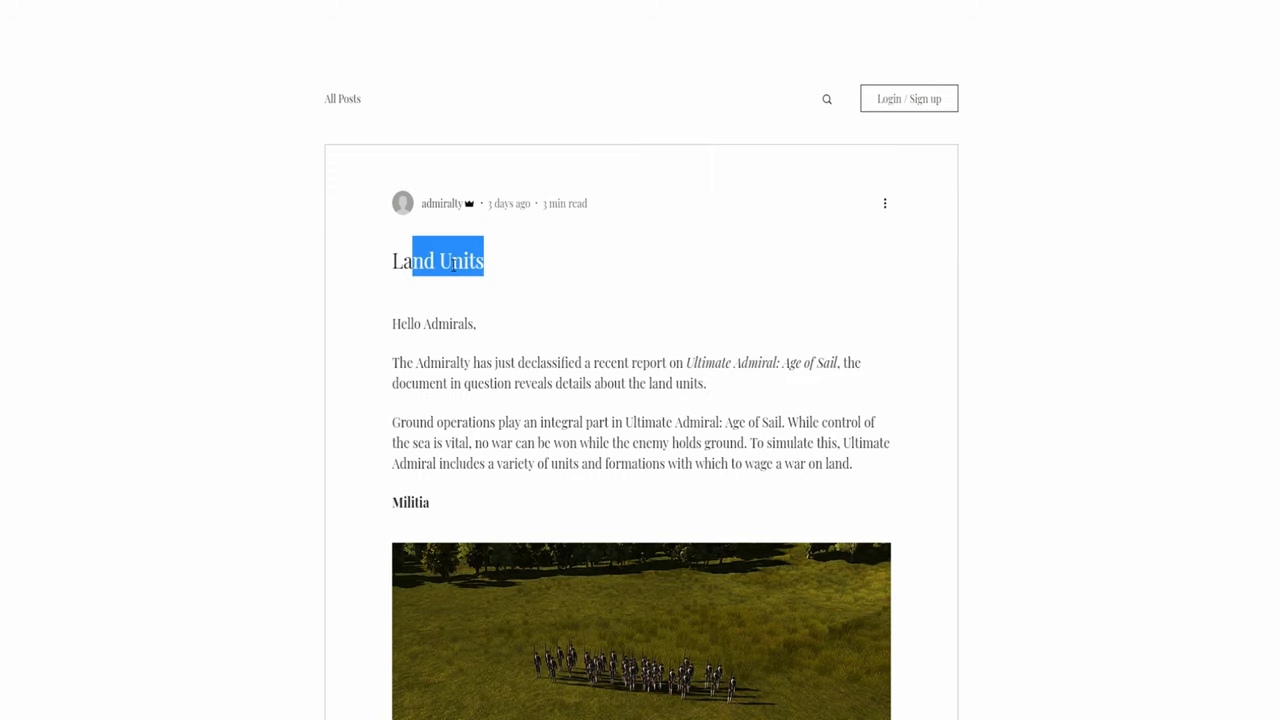
Scroll down past the Land Units introduction to the Militia picture and description.
{"action": "scroll", "scroll_direction": "down", "scroll_amount": 3}
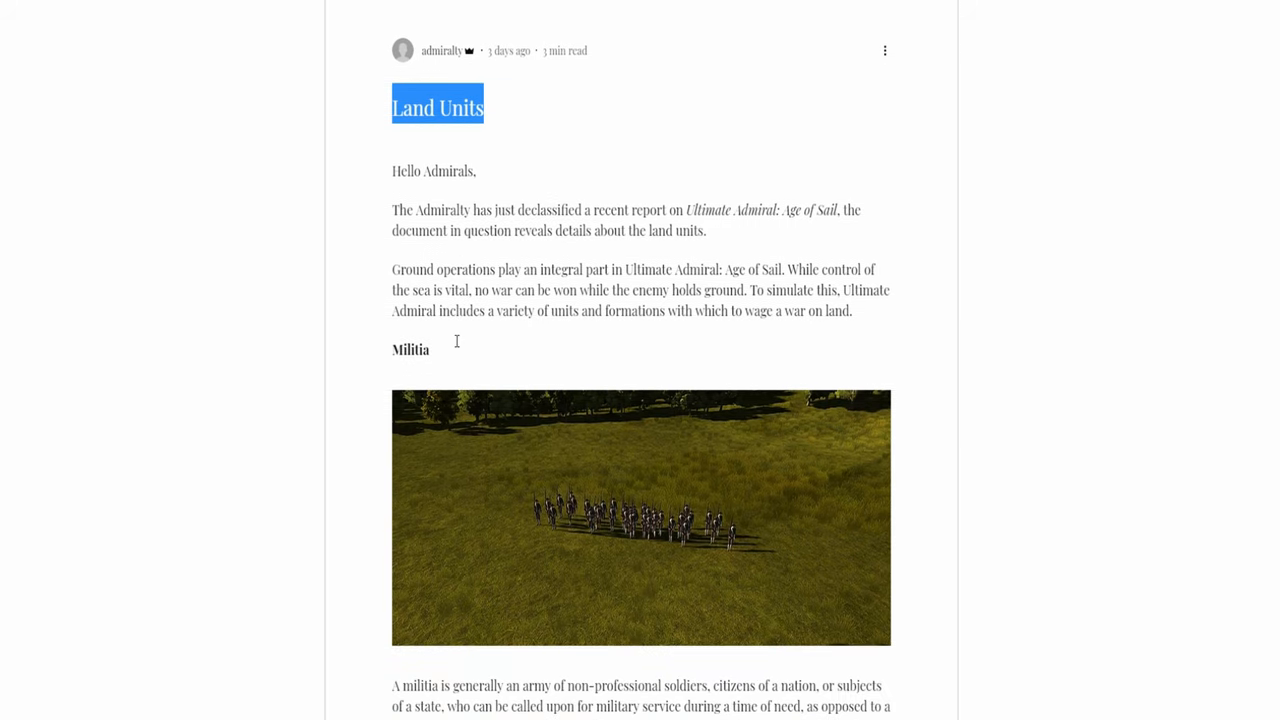
{"action": "mouse_move", "coordinate": [462, 128]}
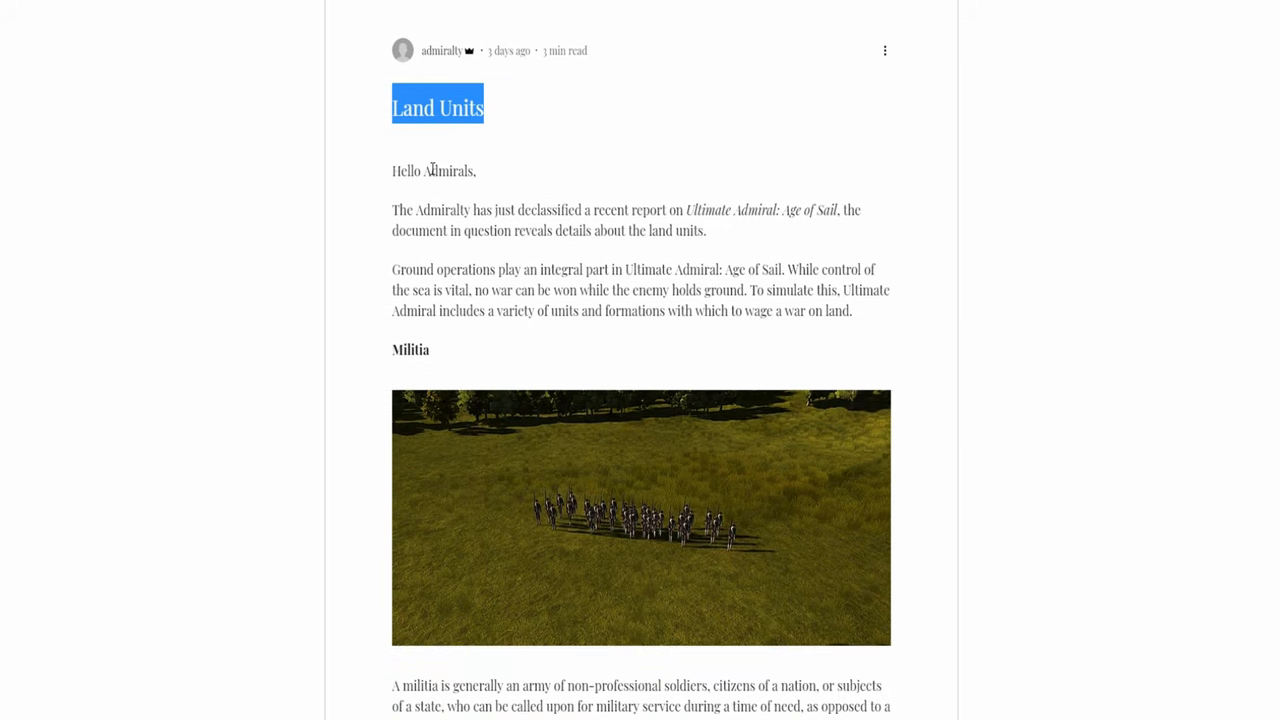
{"action": "mouse_move", "coordinate": [578, 157]}
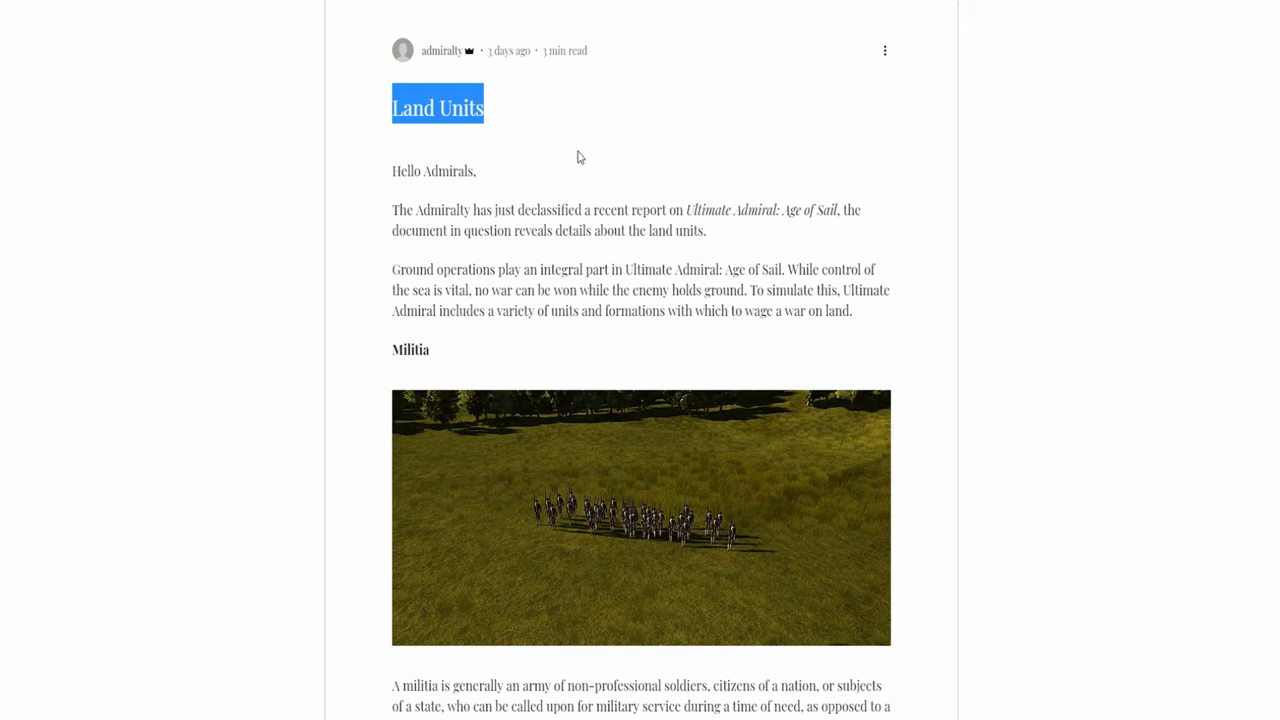
{"action": "mouse_move", "coordinate": [589, 141]}
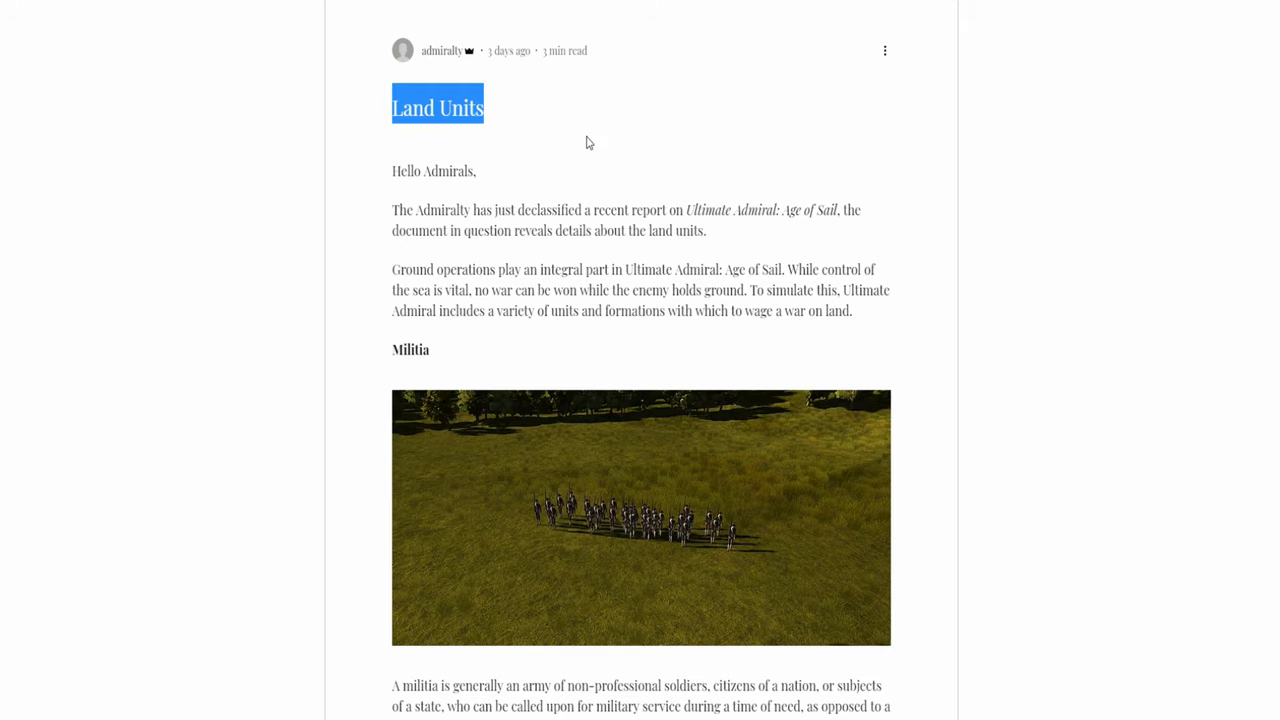
{"action": "scroll", "scroll_direction": "down", "scroll_amount": 3}
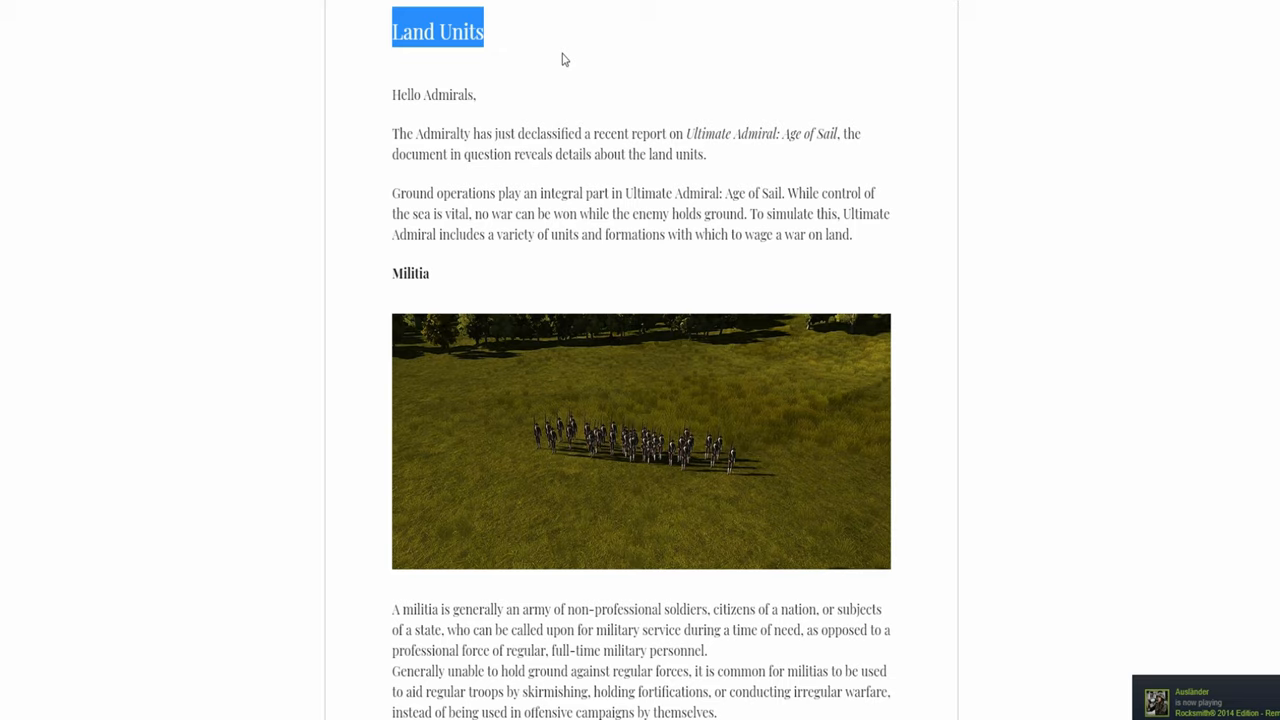
{"action": "mouse_move", "coordinate": [536, 49]}
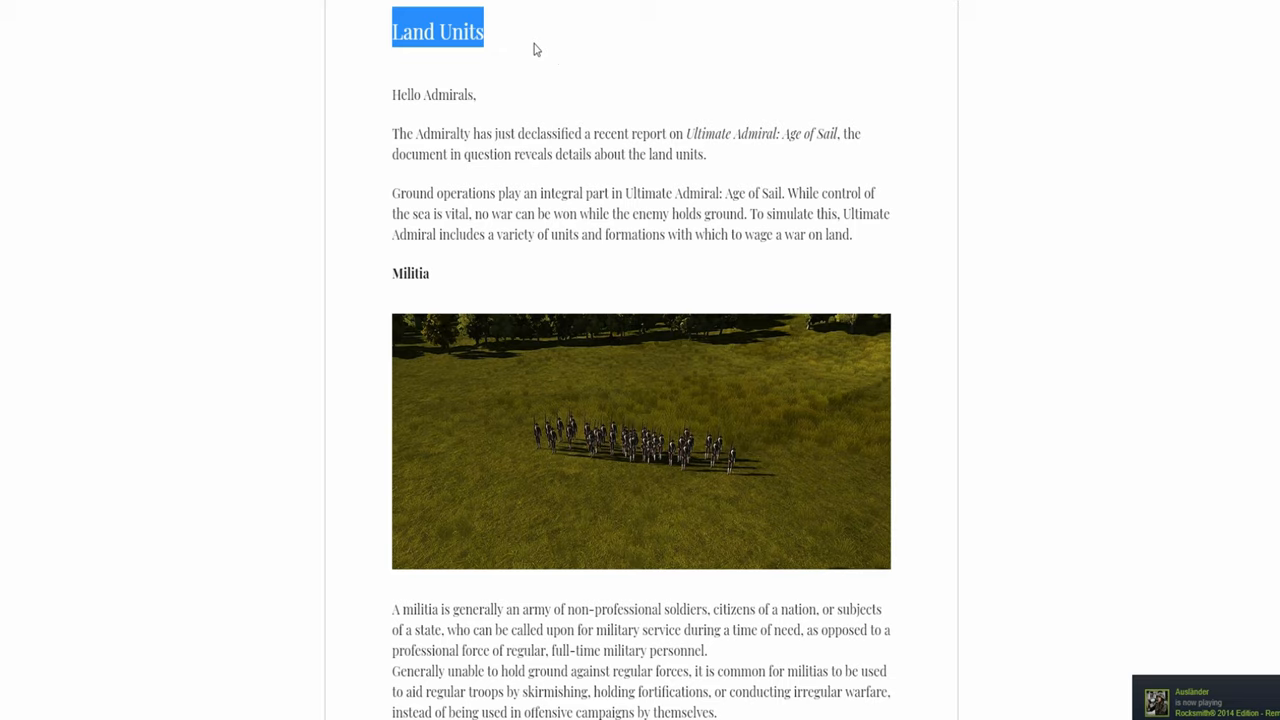
{"action": "mouse_move", "coordinate": [520, 110]}
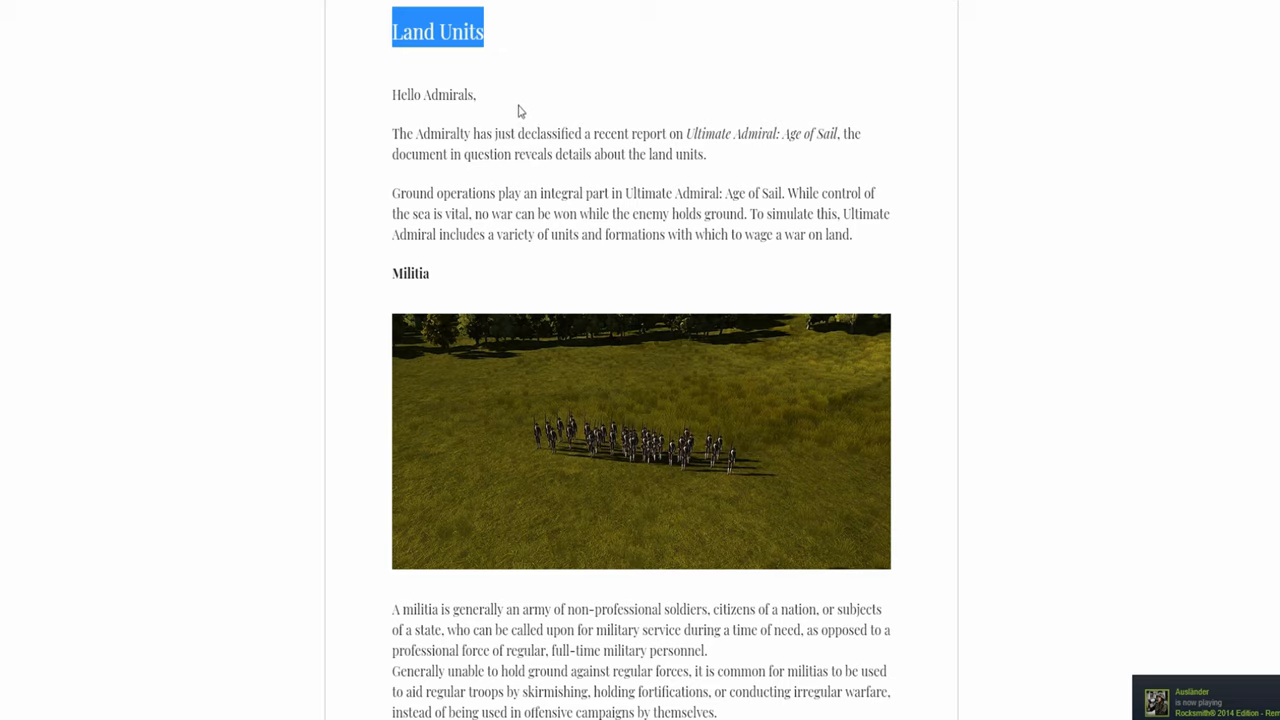
Scroll to the end of the Militia section, bringing the Line infantry heading into view.
{"action": "scroll", "scroll_direction": "down", "scroll_amount": 3}
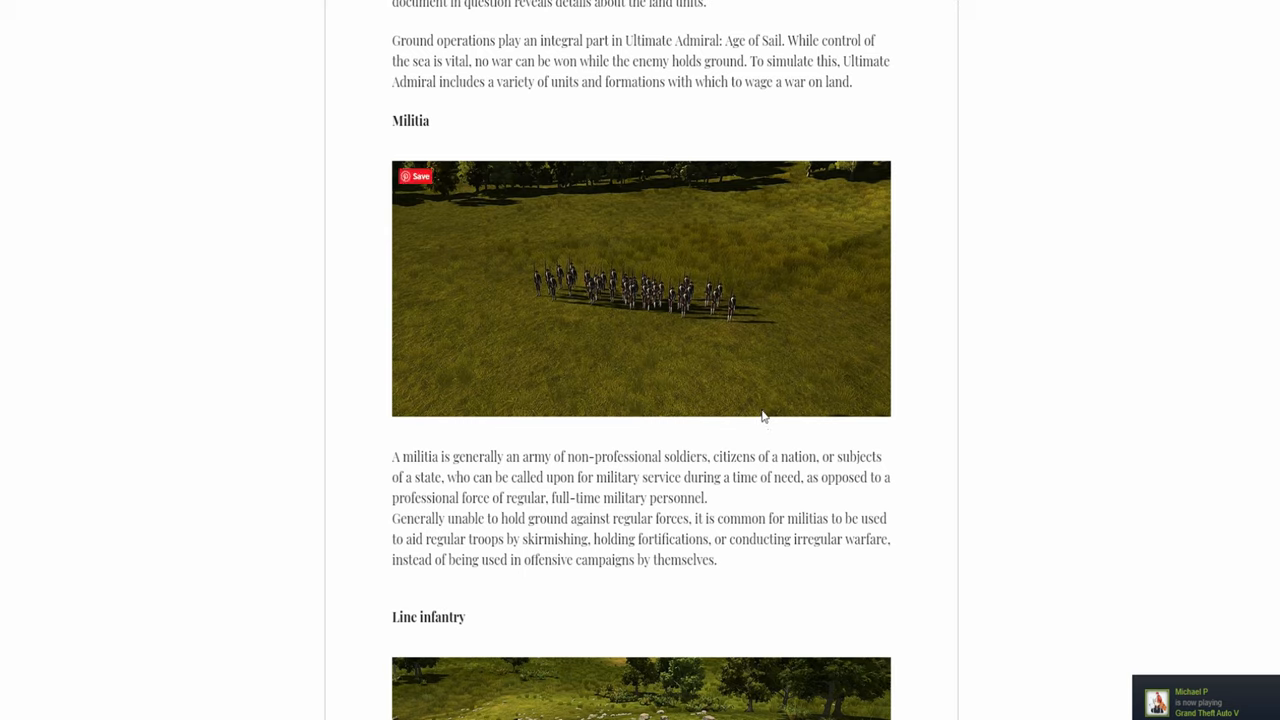
{"action": "mouse_move", "coordinate": [729, 437]}
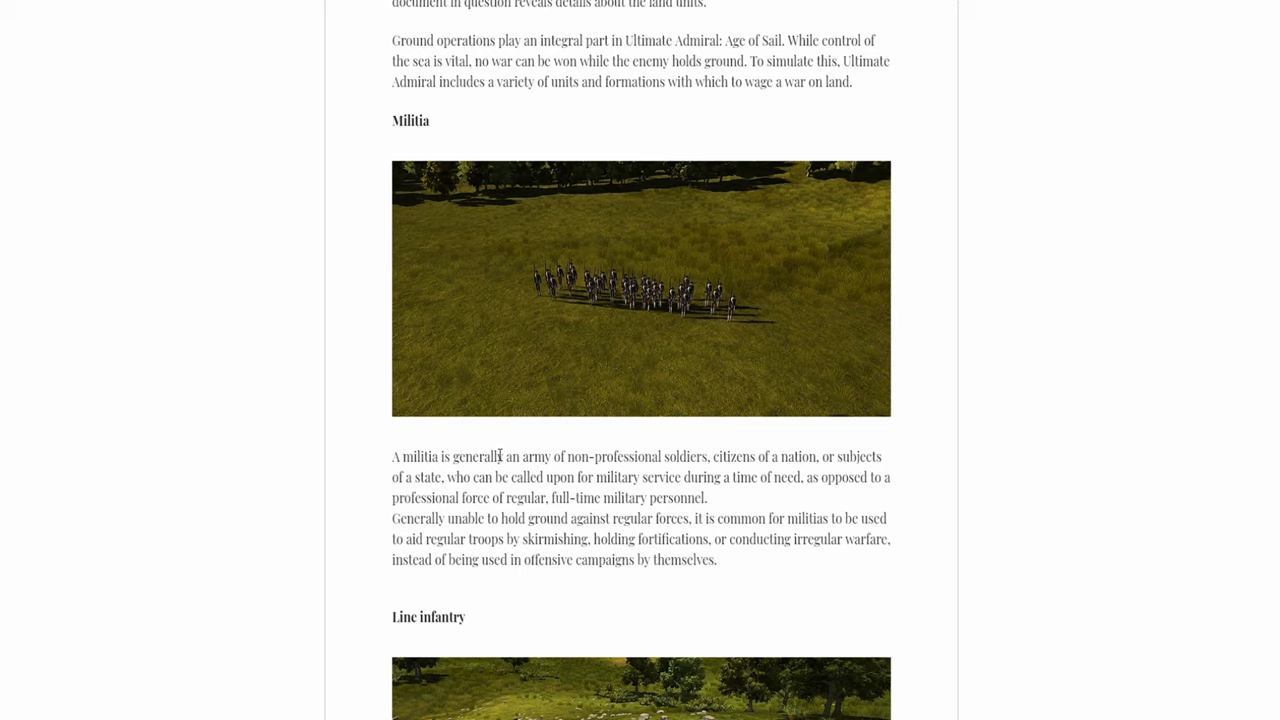
{"action": "mouse_move", "coordinate": [453, 522]}
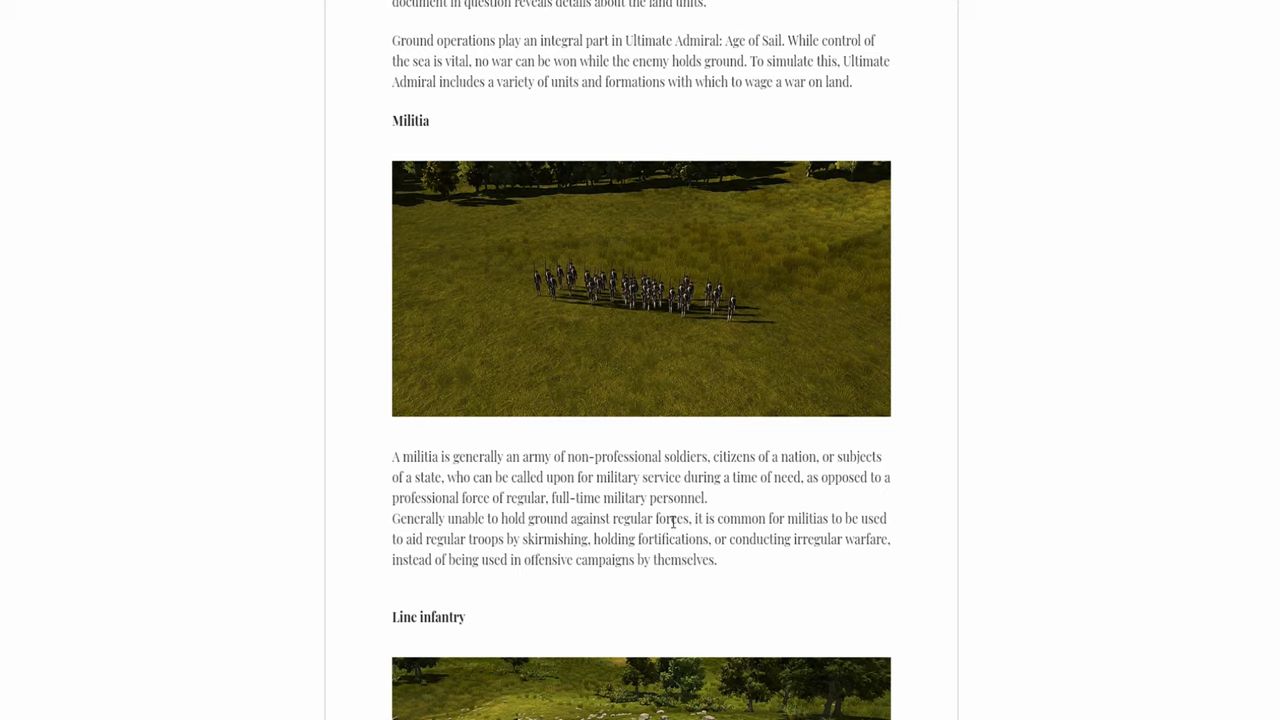
{"action": "mouse_move", "coordinate": [815, 600]}
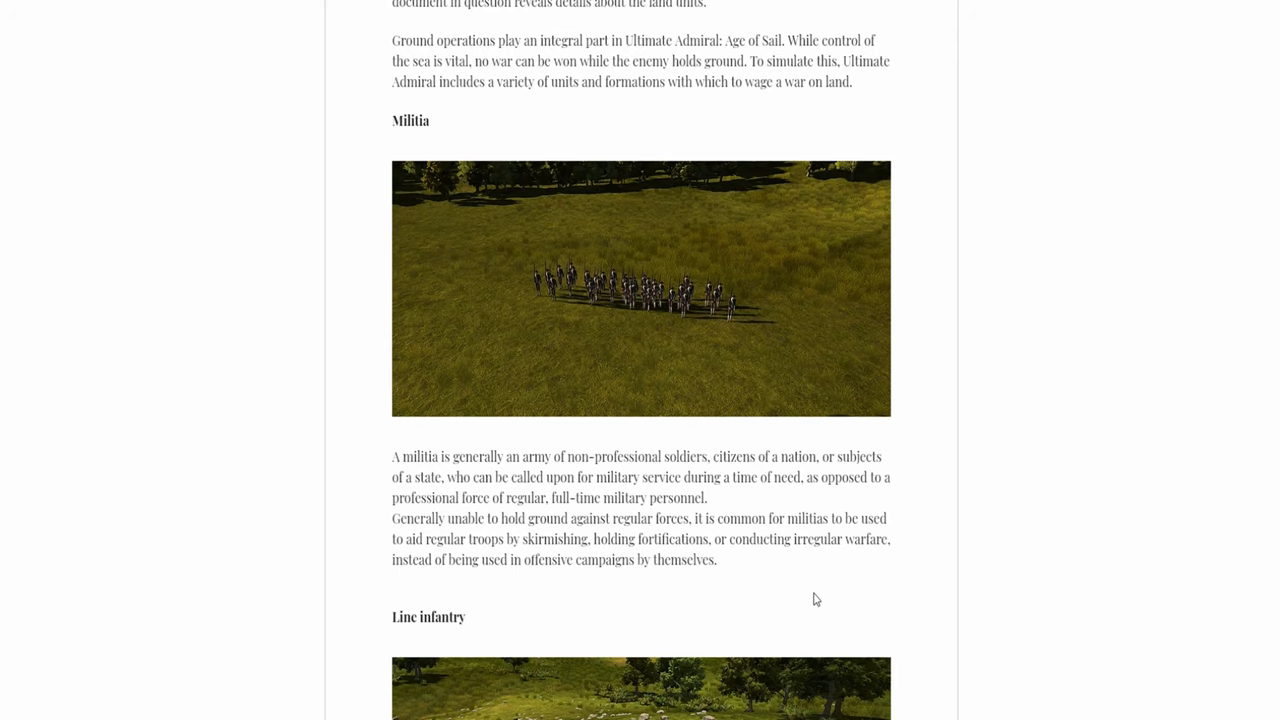
Scroll through the Line infantry description to the Marines and sailors picture.
{"action": "scroll", "scroll_direction": "down", "scroll_amount": 3}
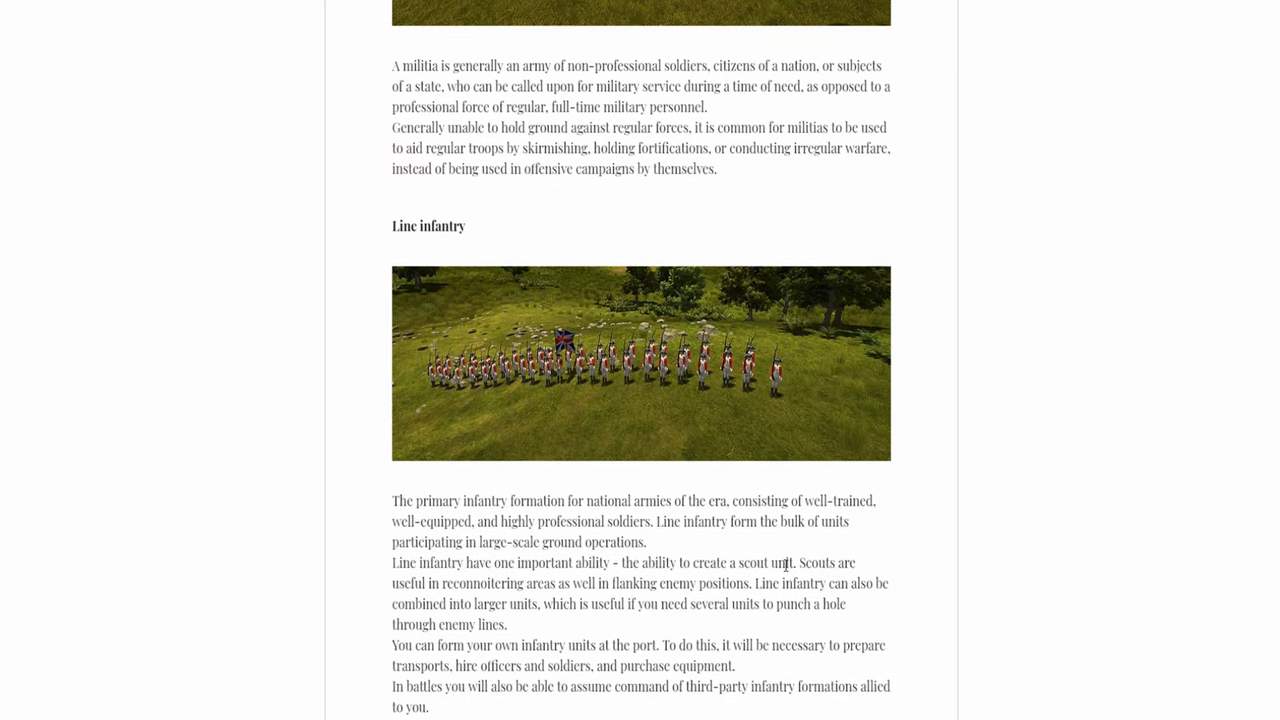
{"action": "scroll", "scroll_direction": "down", "scroll_amount": 3}
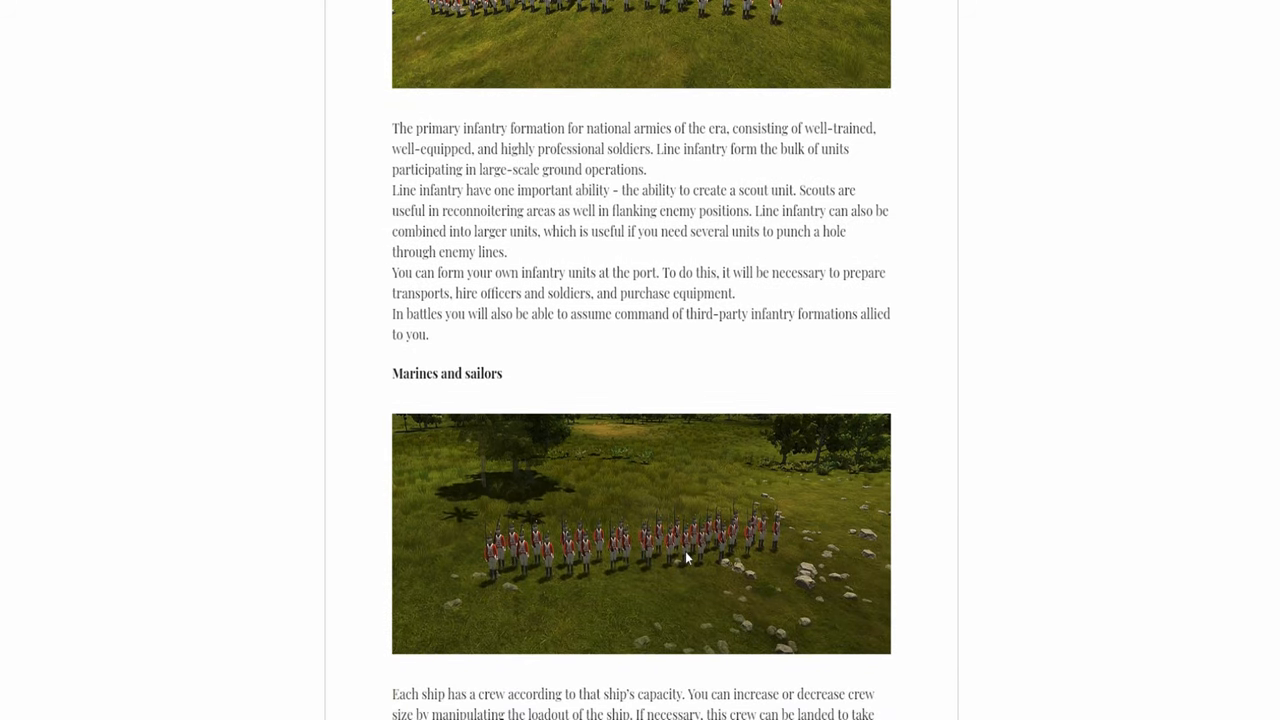
Scroll past the Marines and sailors text to the Skirmishers section and picture.
{"action": "scroll", "scroll_direction": "down", "scroll_amount": 3}
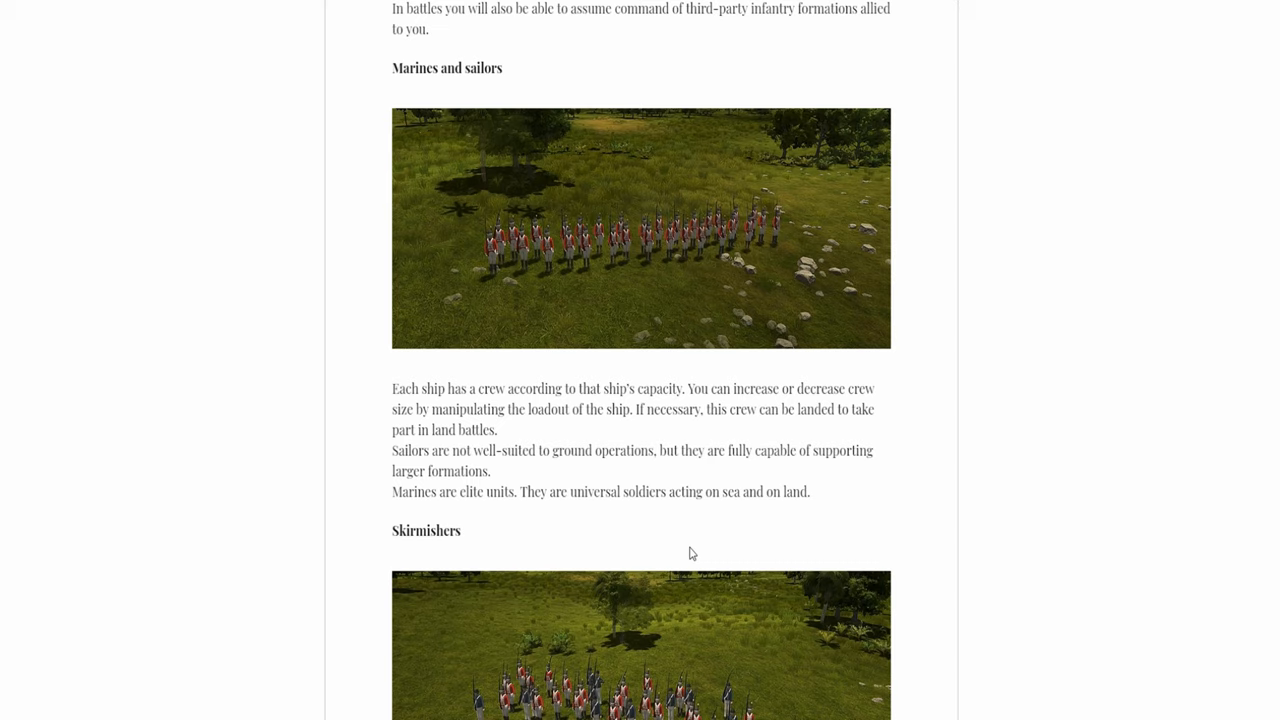
{"action": "mouse_move", "coordinate": [684, 400]}
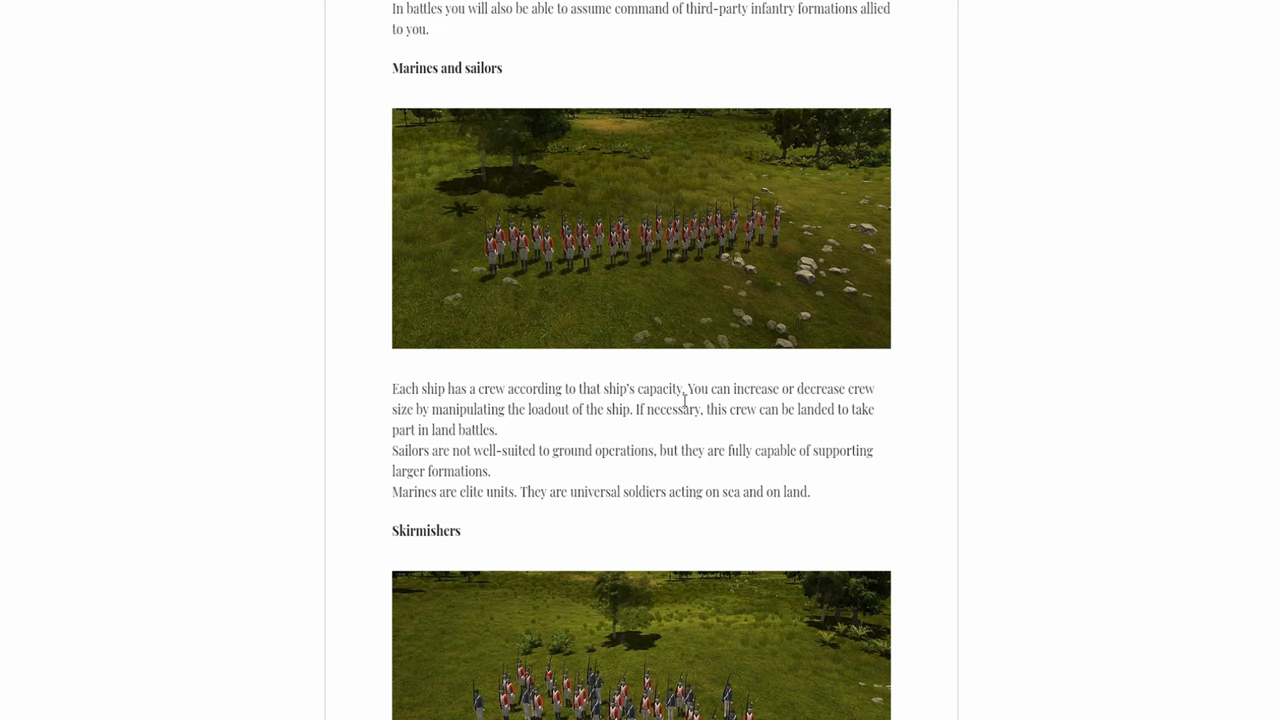
{"action": "mouse_move", "coordinate": [857, 444]}
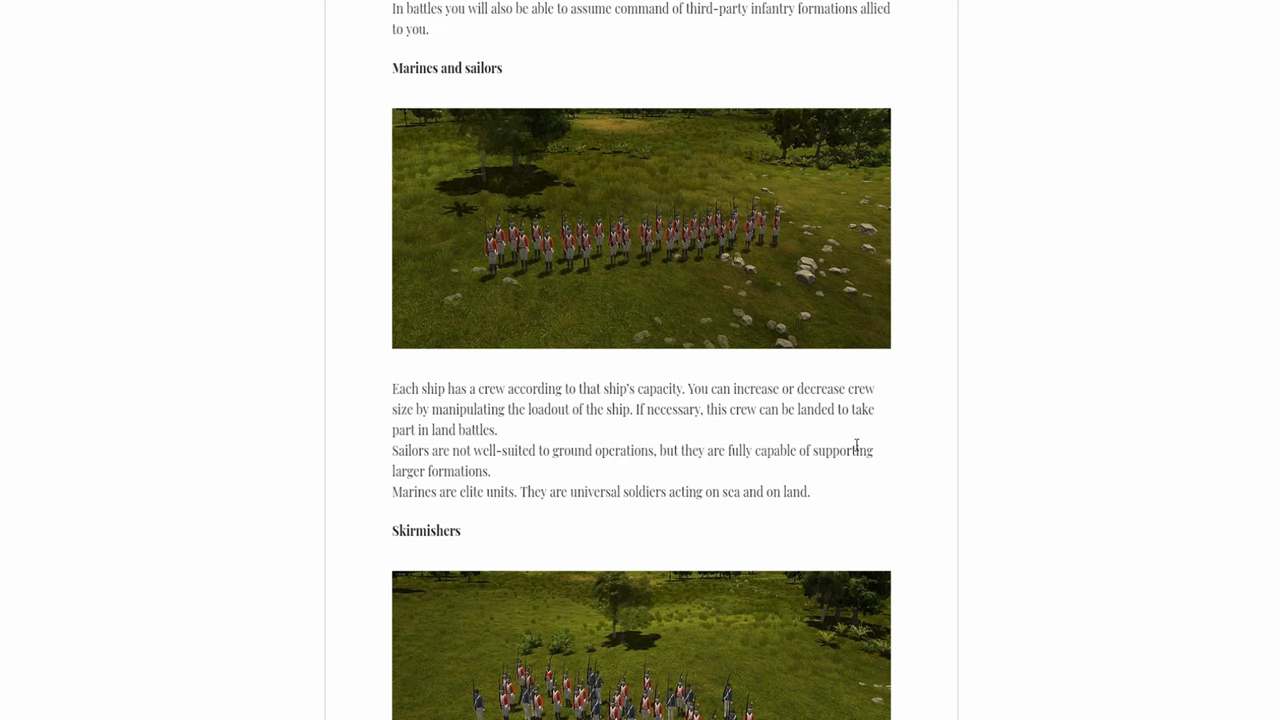
{"action": "mouse_move", "coordinate": [831, 474]}
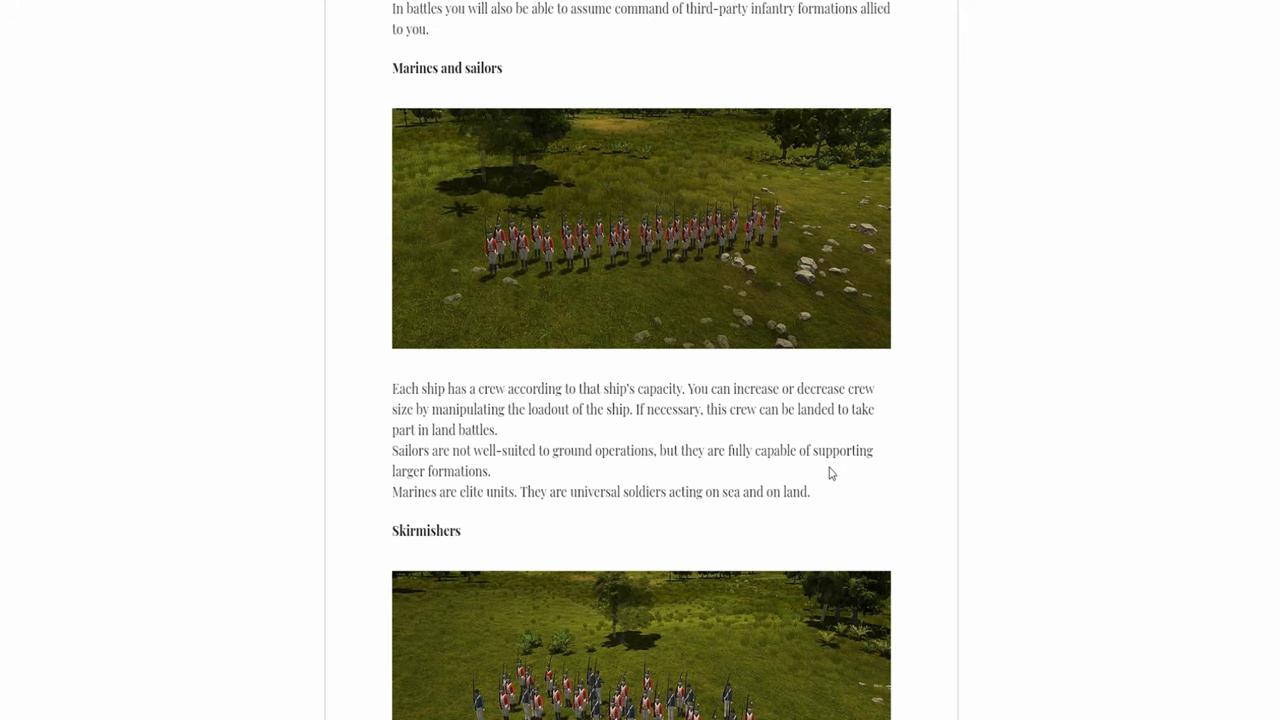
{"action": "scroll", "scroll_direction": "down", "scroll_amount": 3}
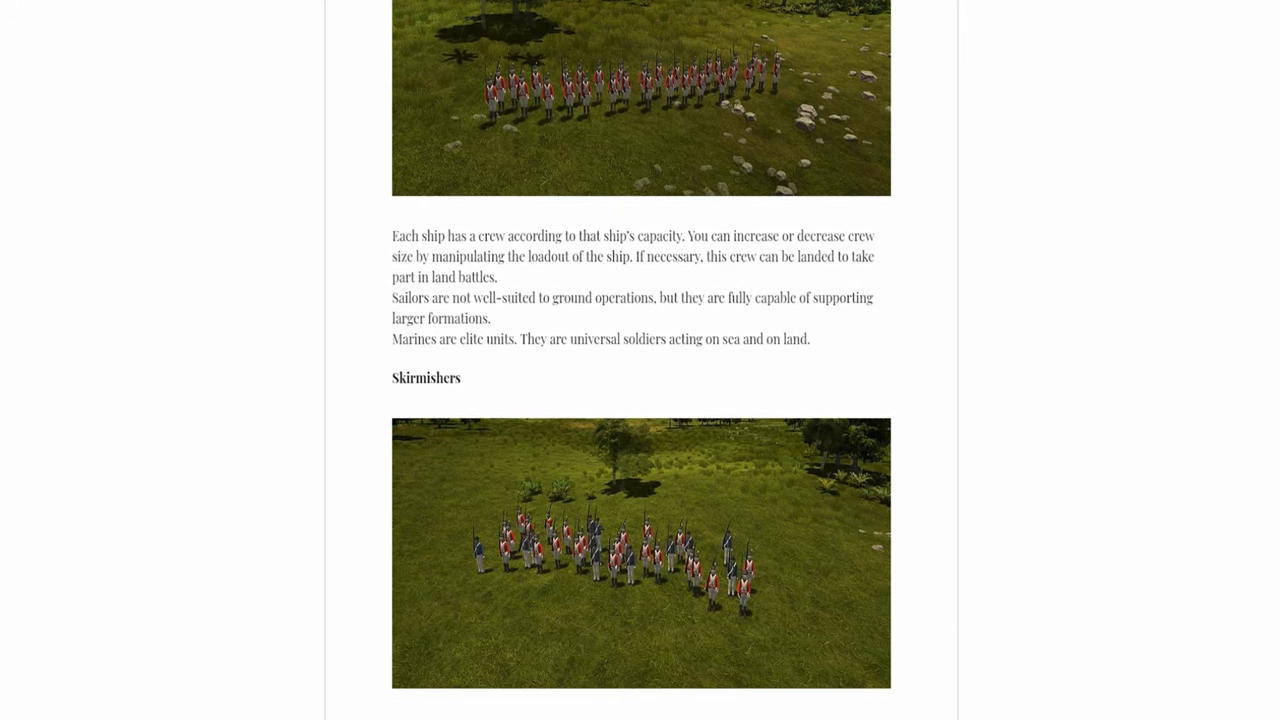
Scroll through the Skirmishers description to the Coastal Artillery heading and picture.
{"action": "scroll", "scroll_direction": "down", "scroll_amount": 3}
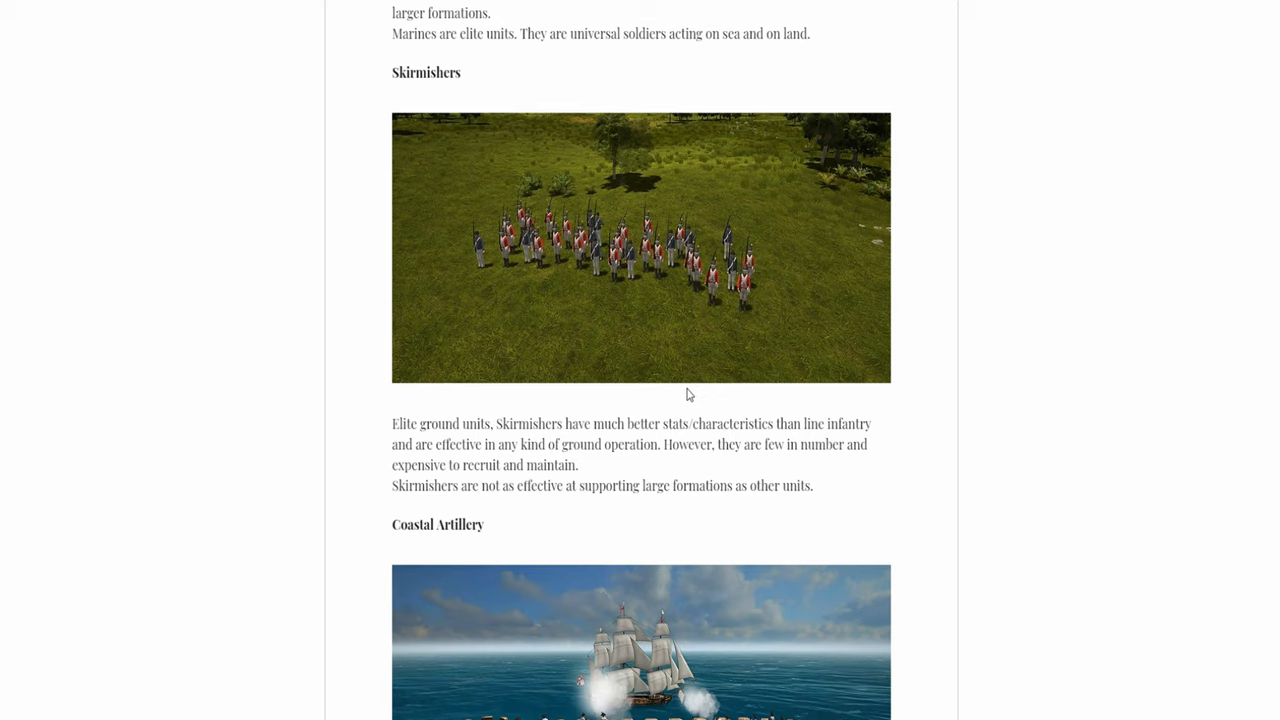
{"action": "mouse_move", "coordinate": [805, 273]}
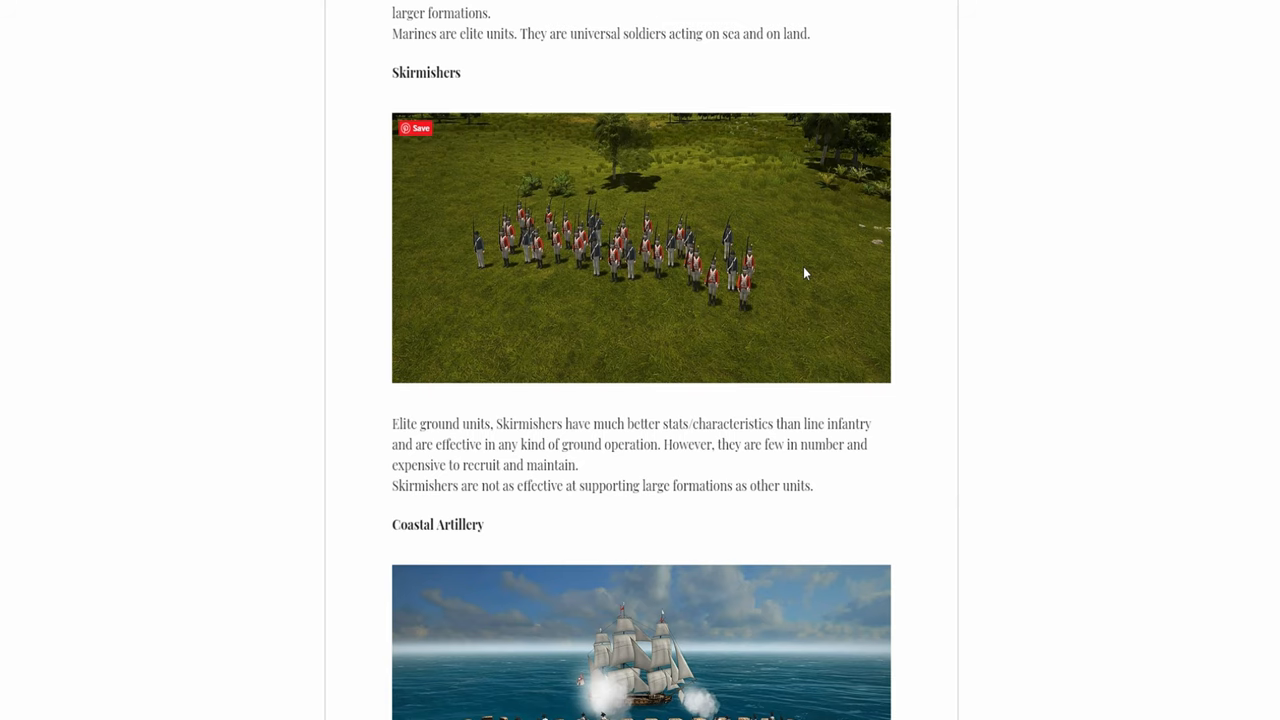
{"action": "scroll", "scroll_direction": "down", "scroll_amount": 3}
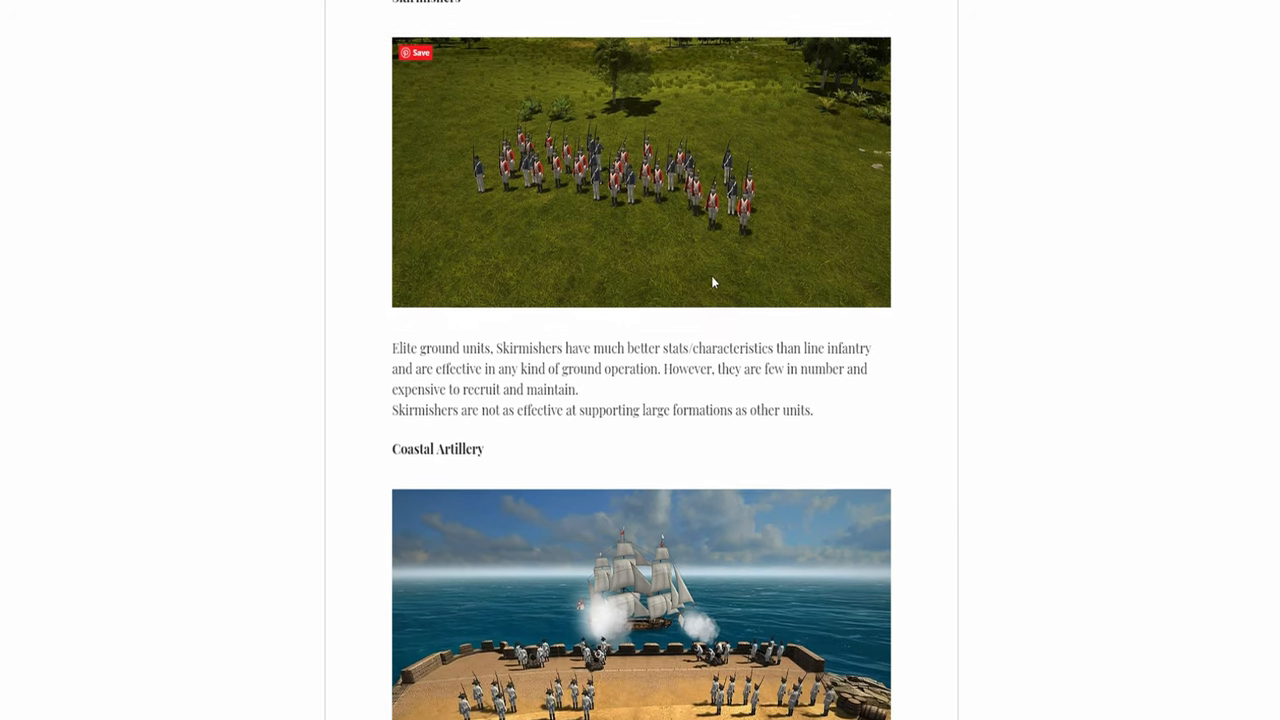
Scroll down to the Coastal Artillery video and start playing the land-battery capture.
{"action": "scroll", "scroll_direction": "down", "scroll_amount": 3}
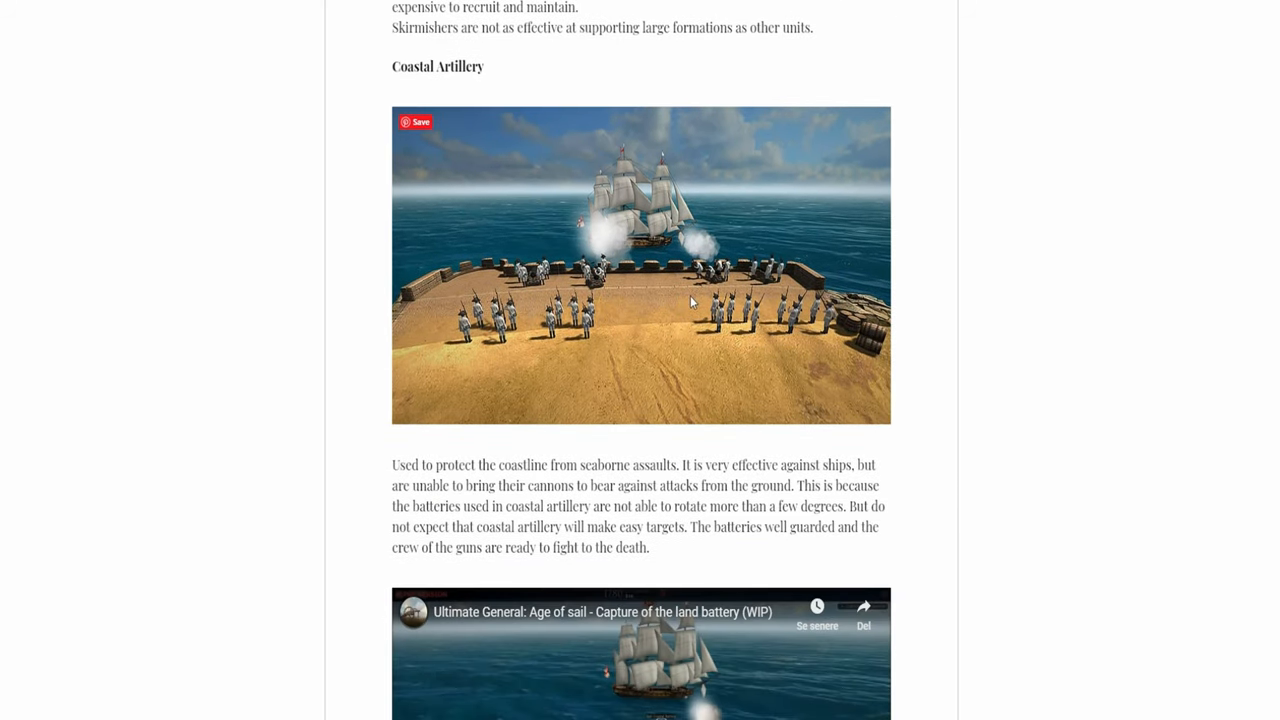
{"action": "mouse_move", "coordinate": [498, 396]}
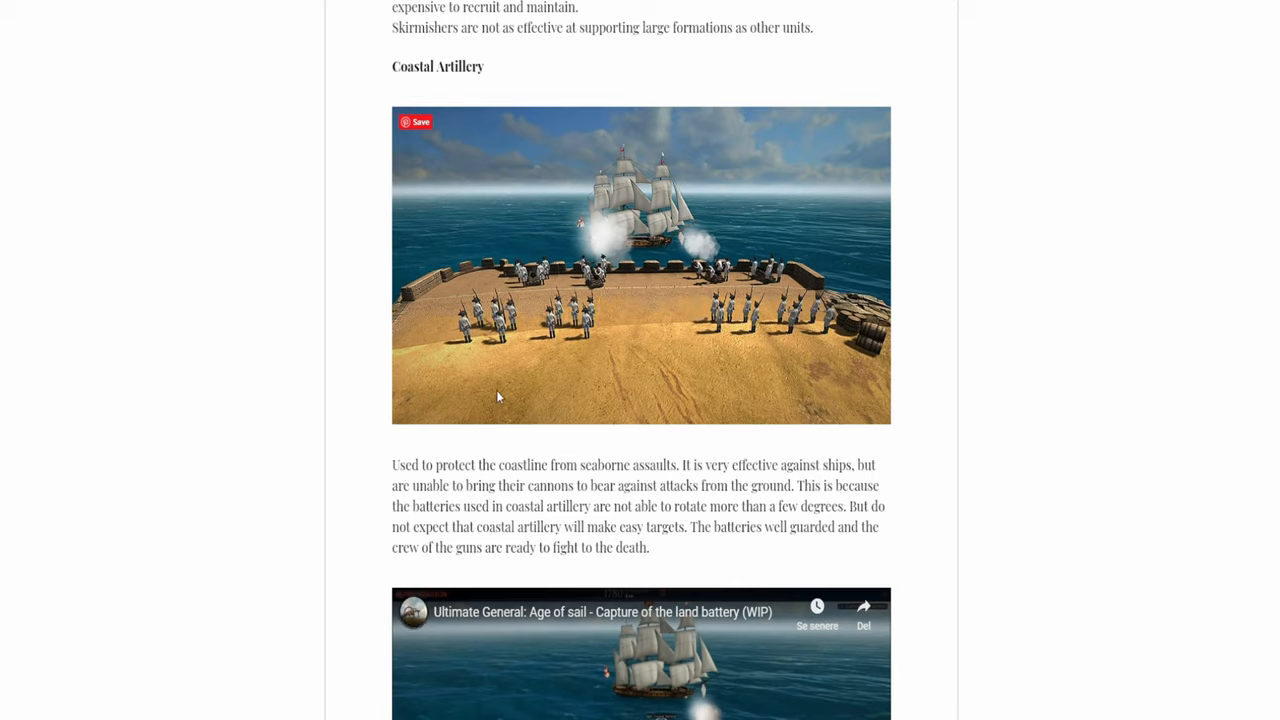
{"action": "mouse_move", "coordinate": [588, 383]}
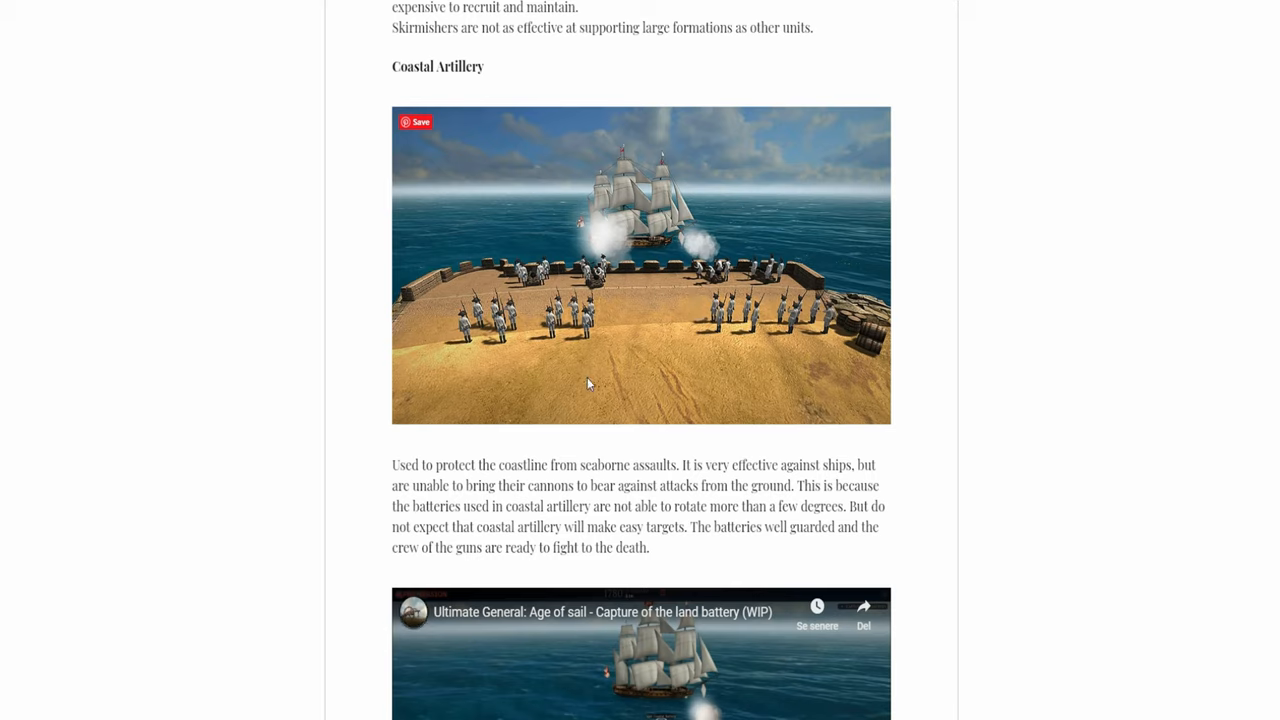
{"action": "scroll", "scroll_direction": "down", "scroll_amount": 3}
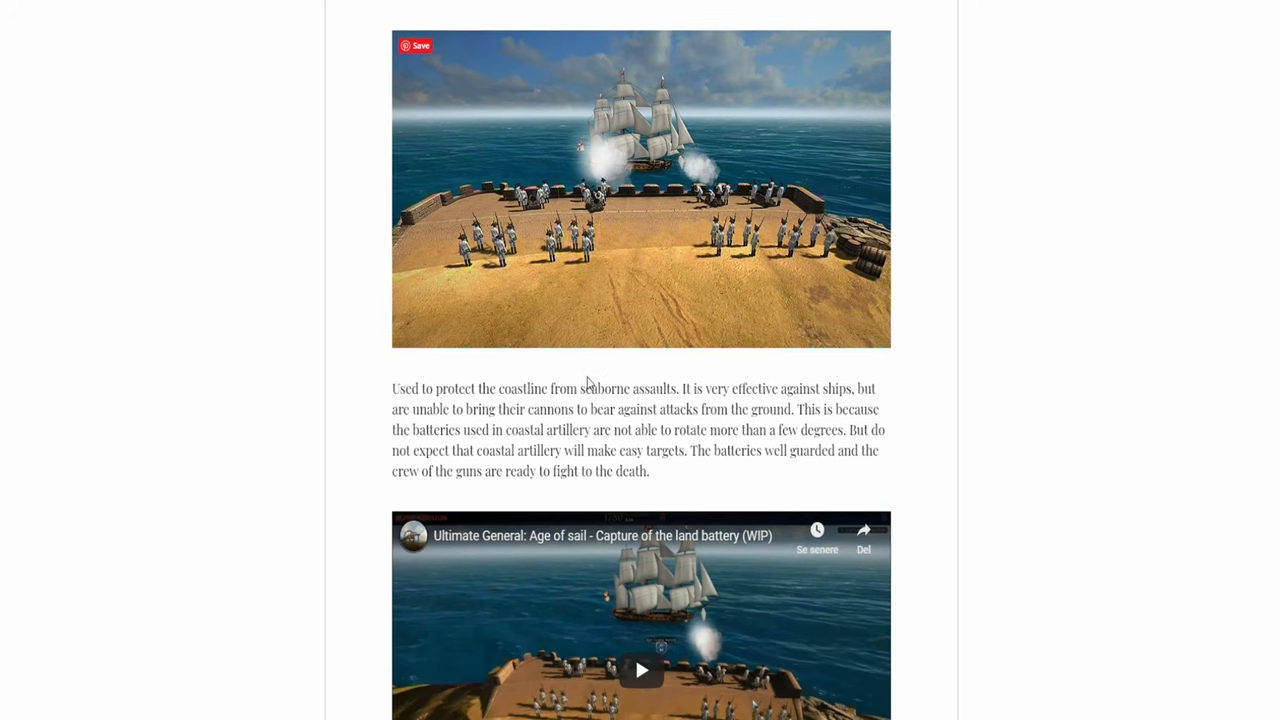
{"action": "scroll", "scroll_direction": "down", "scroll_amount": 3}
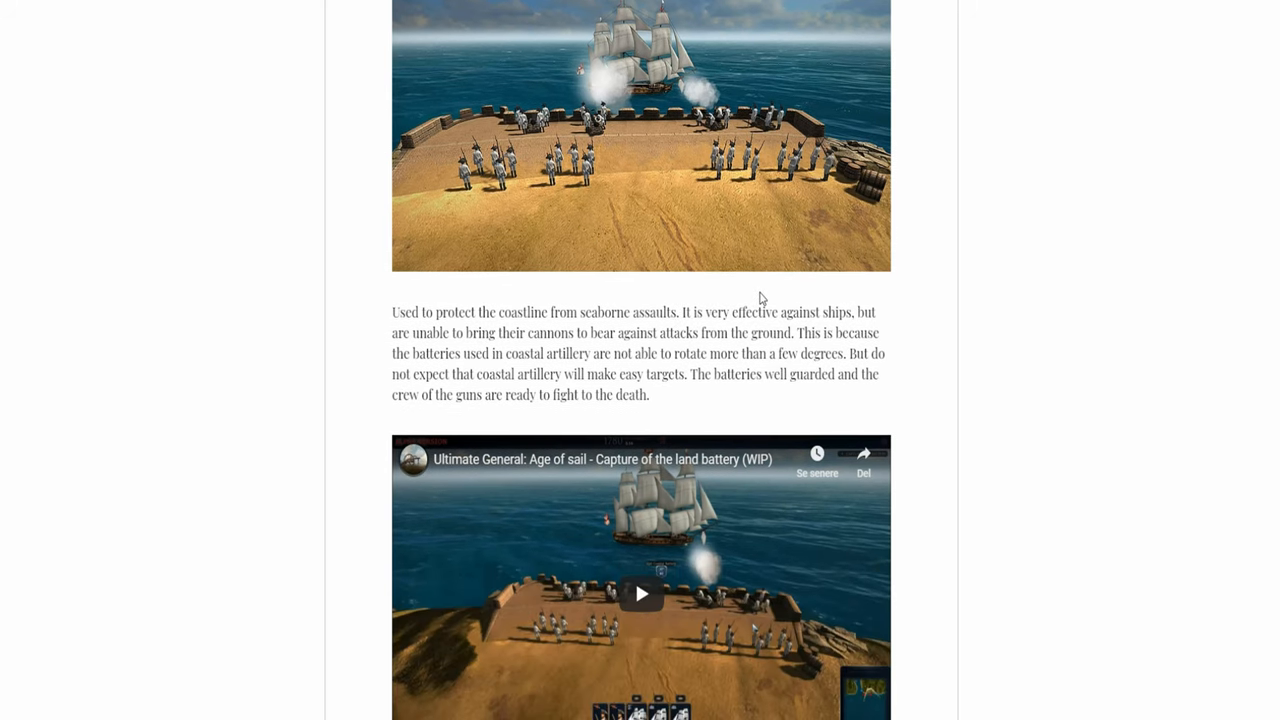
{"action": "scroll", "scroll_direction": "down", "scroll_amount": 3}
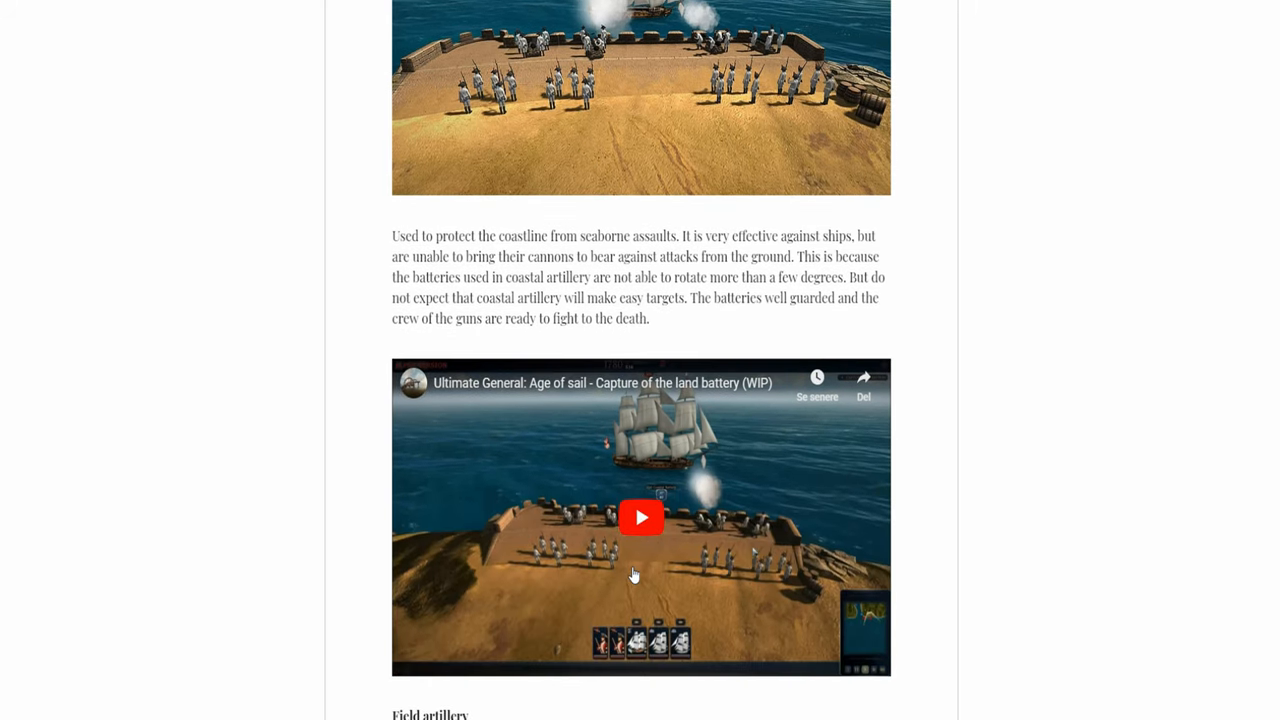
{"action": "scroll", "scroll_direction": "down", "scroll_amount": 3}
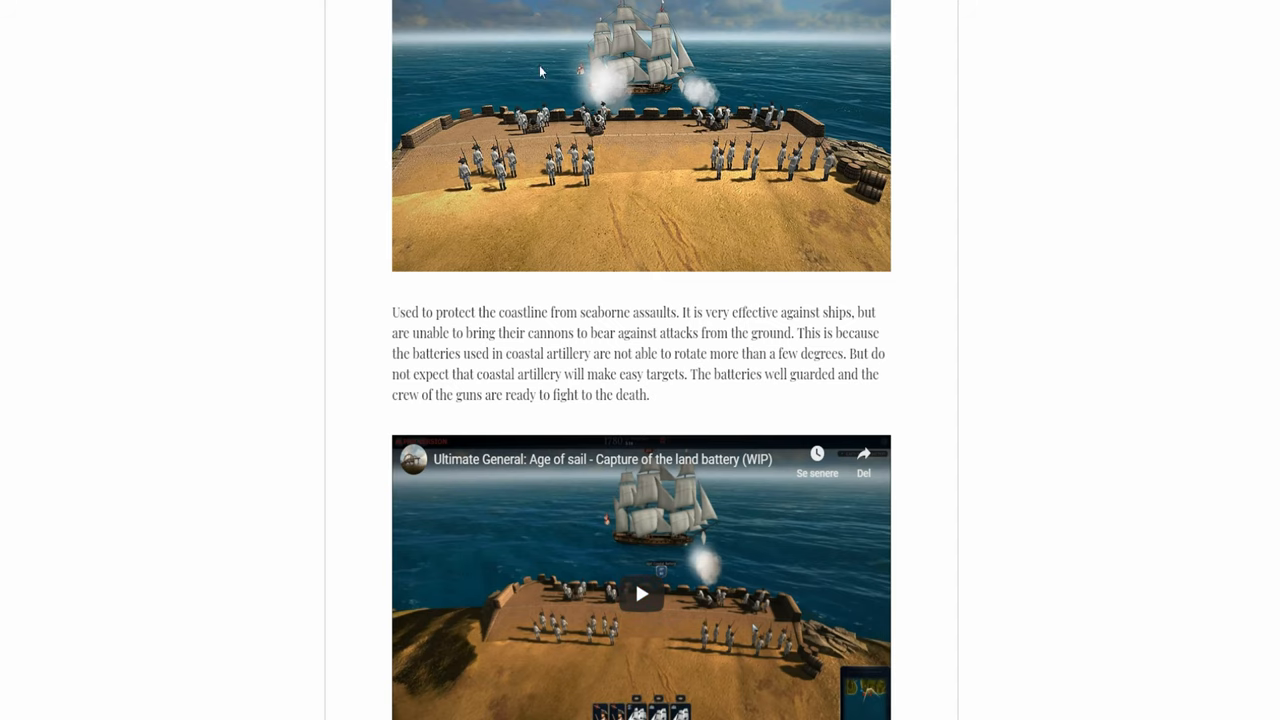
{"action": "scroll", "scroll_direction": "down", "scroll_amount": 3}
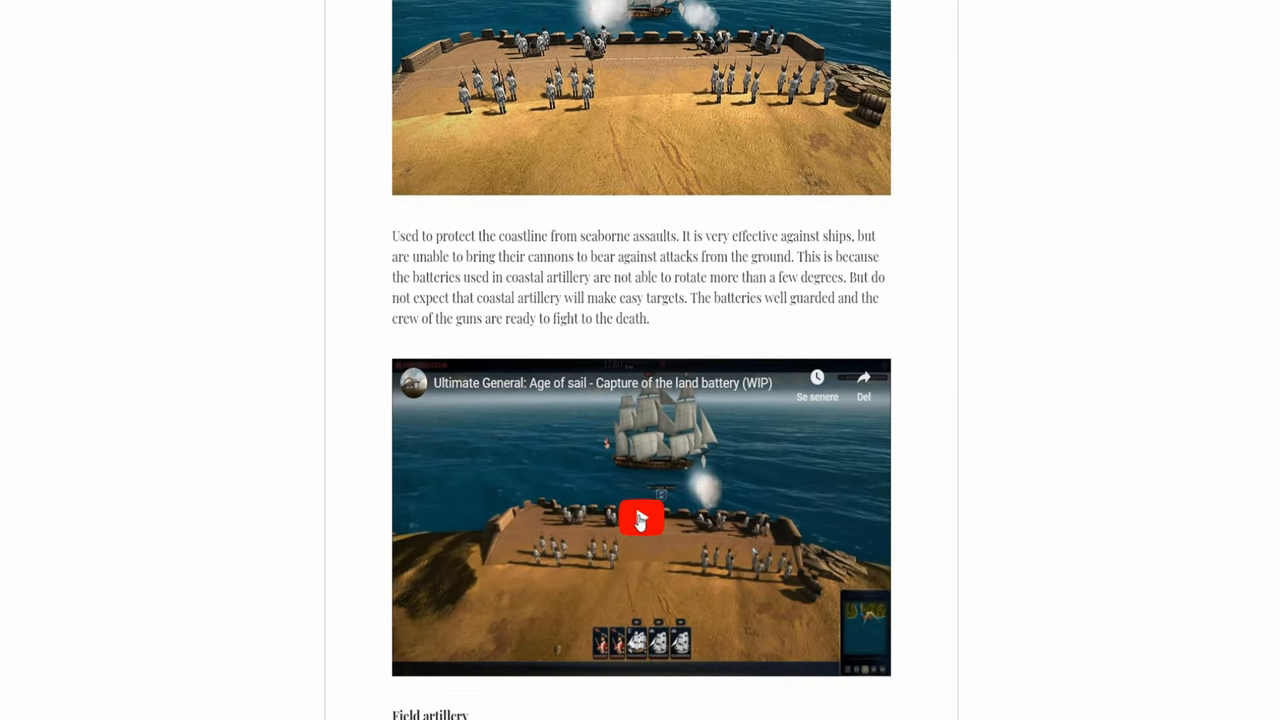
{"action": "left_click", "coordinate": [640, 518]}
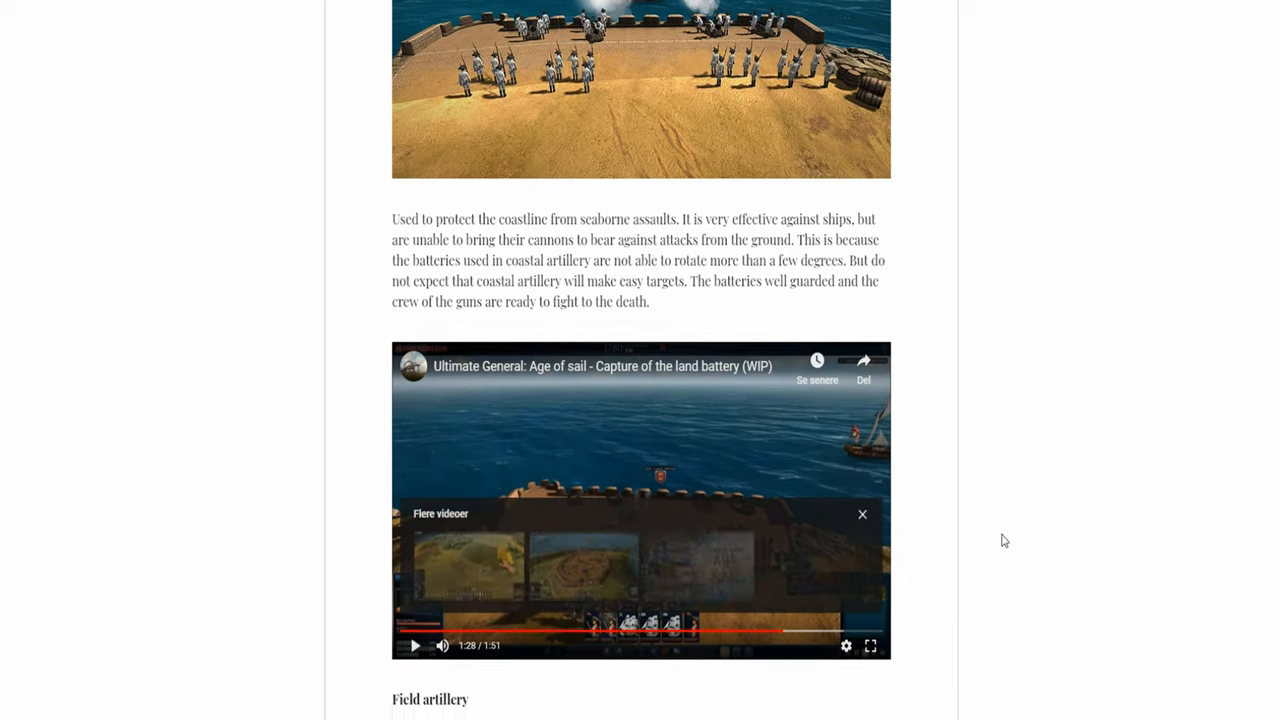
Scroll past the video through the Field artillery description to the Supply heading.
{"action": "scroll", "scroll_direction": "down", "scroll_amount": 3}
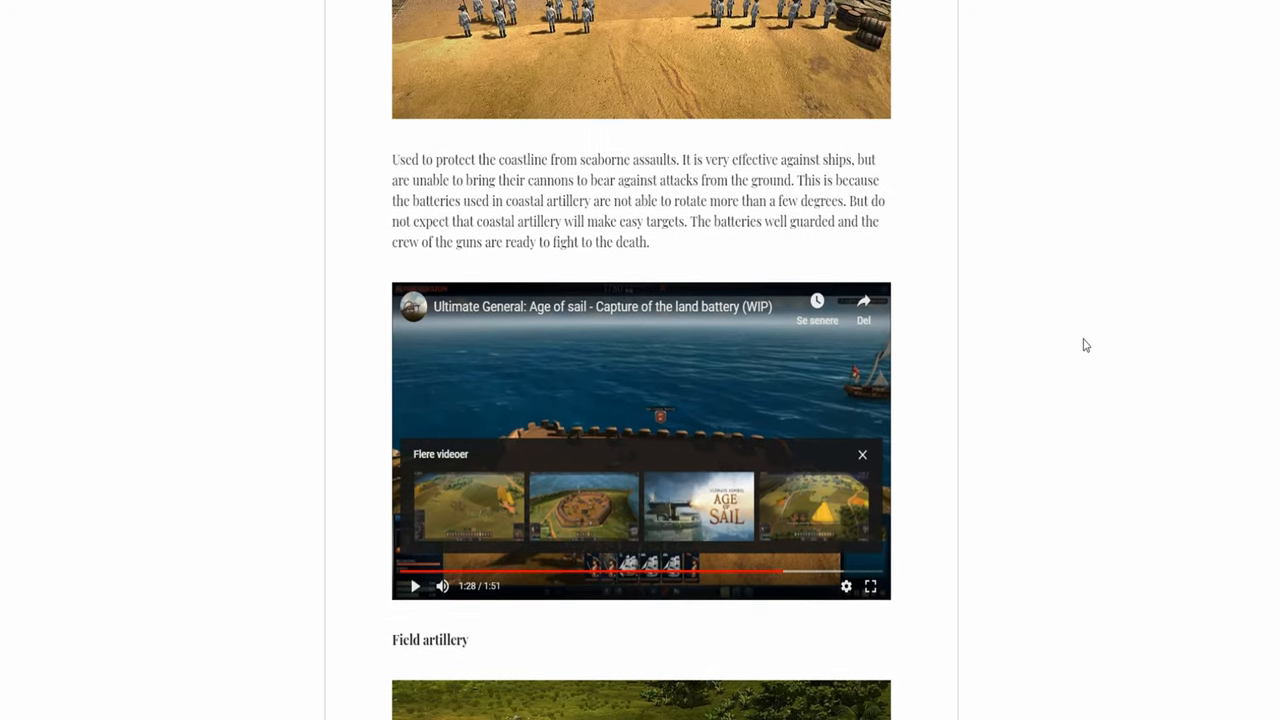
{"action": "mouse_move", "coordinate": [296, 540]}
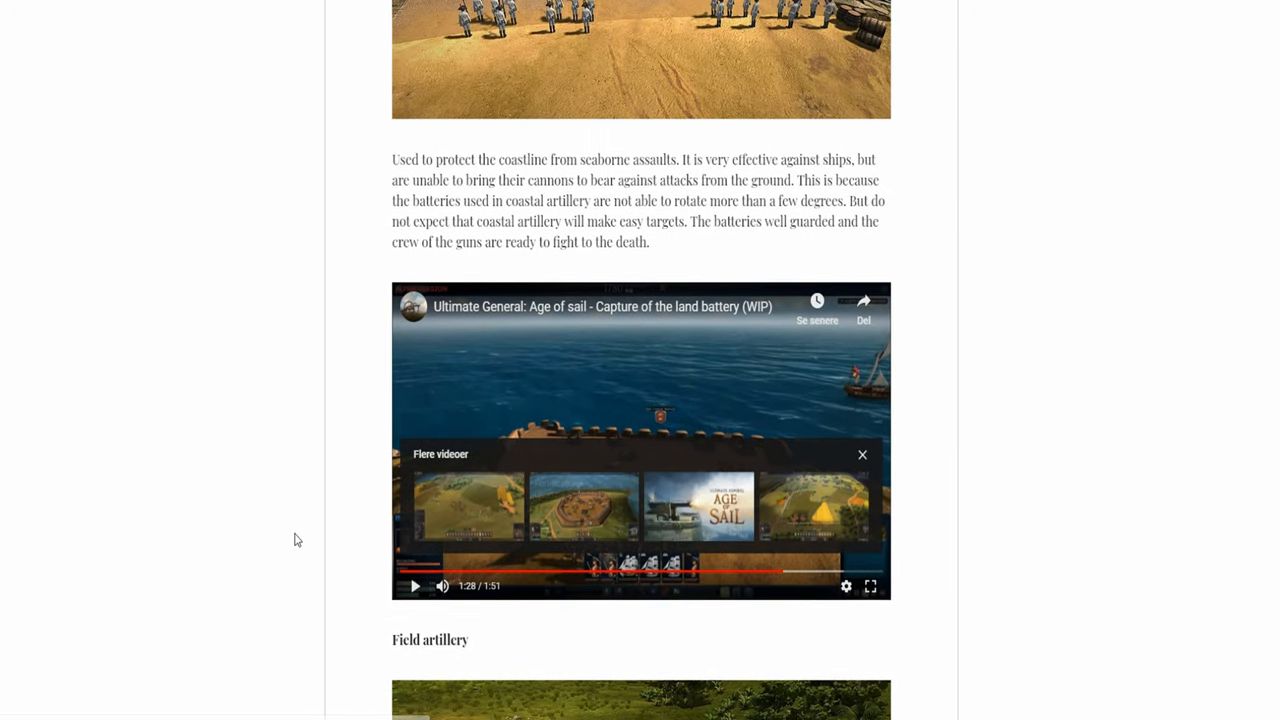
{"action": "scroll", "scroll_direction": "down", "scroll_amount": 3}
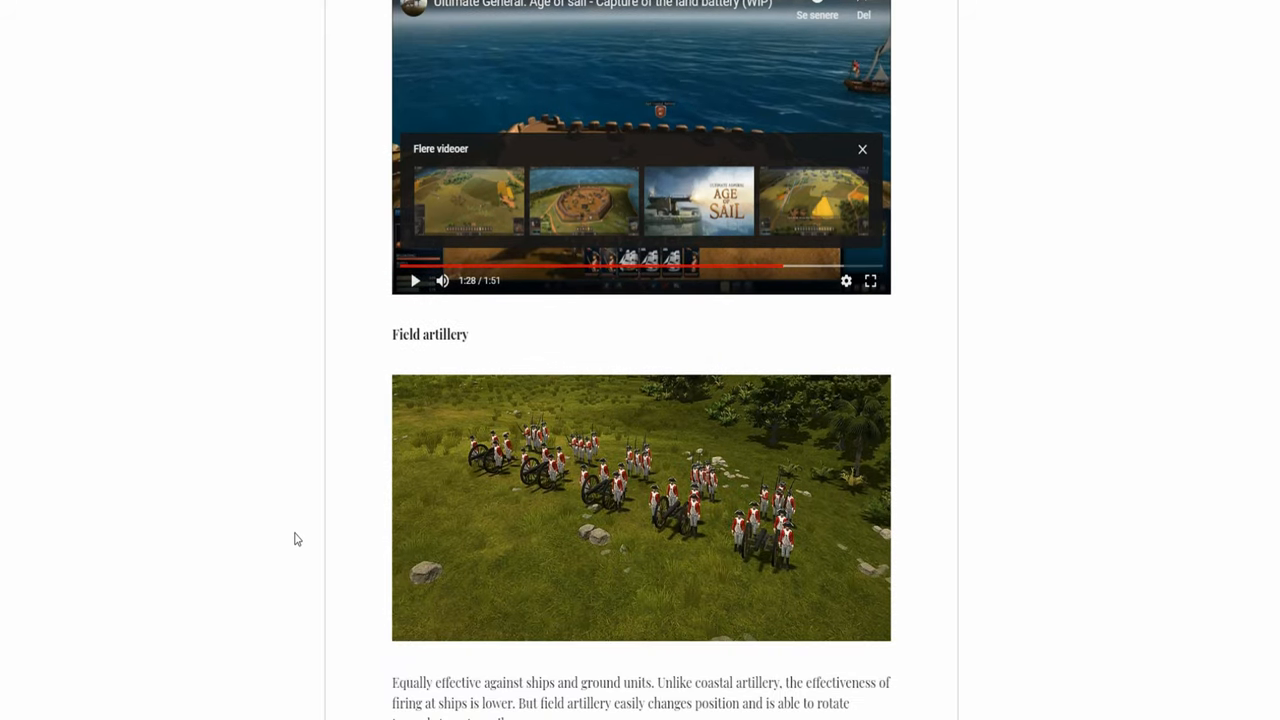
{"action": "scroll", "scroll_direction": "down", "scroll_amount": 3}
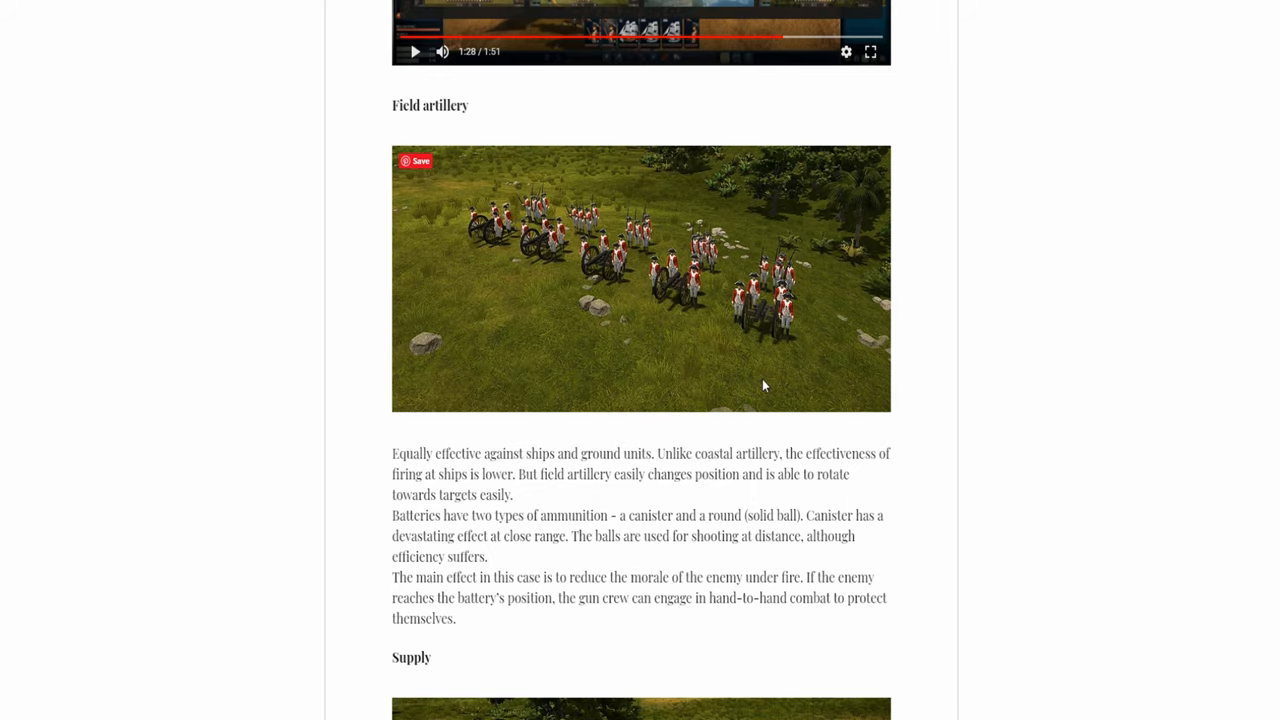
Scroll to the closing sign-off and the Recent Posts row with PRE-ORDER PACKS, Naval Gameplay, Campaign Overview.
{"action": "scroll", "scroll_direction": "down", "scroll_amount": 3}
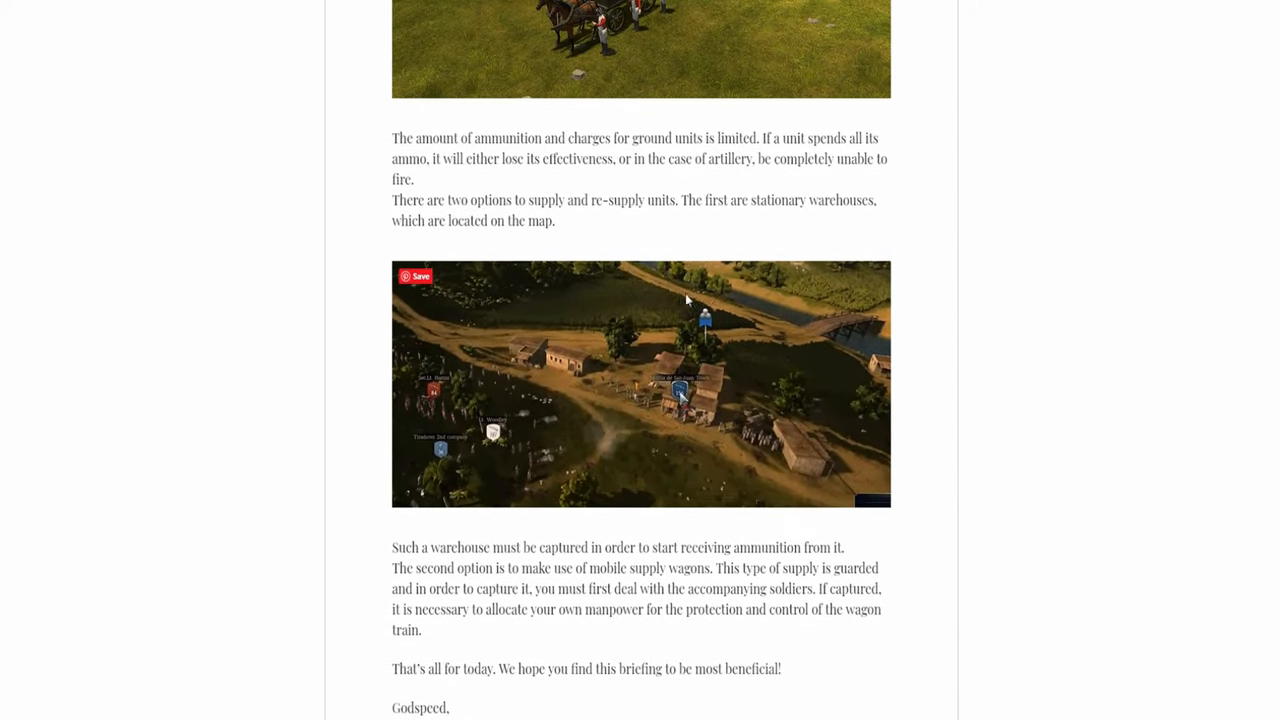
{"action": "scroll", "scroll_direction": "up", "scroll_amount": 3}
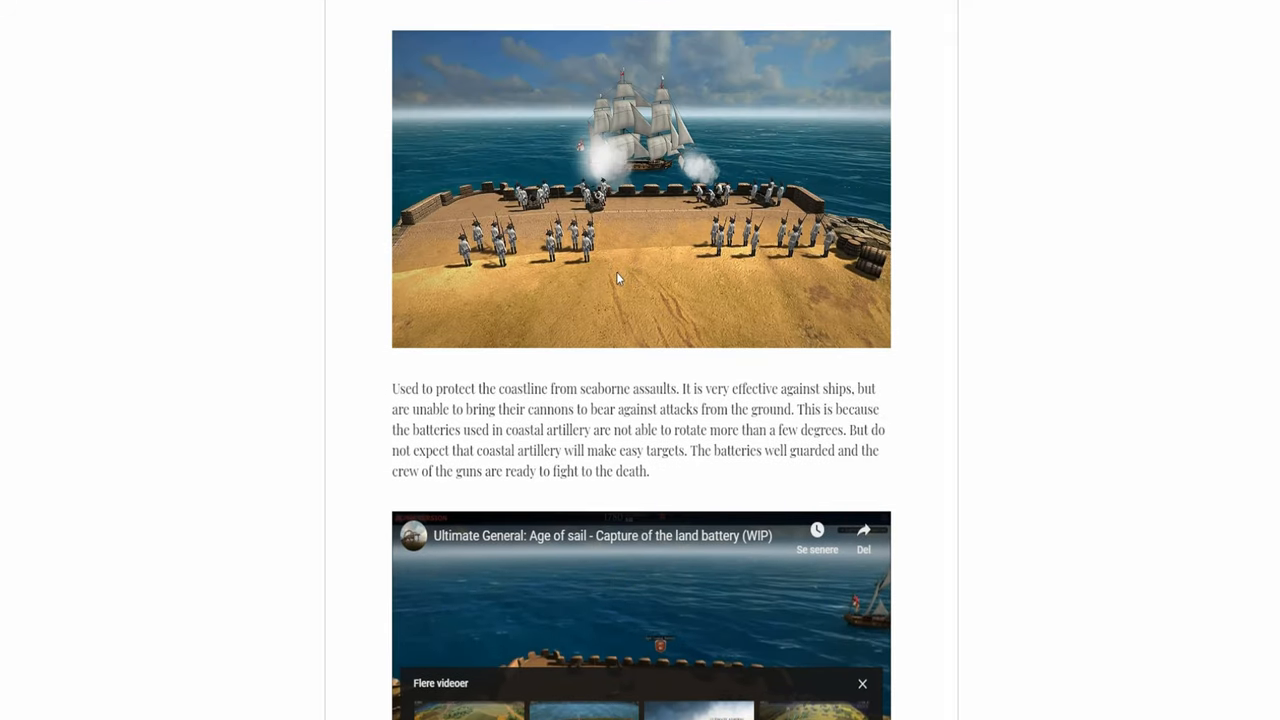
{"action": "scroll", "scroll_direction": "down", "scroll_amount": 3}
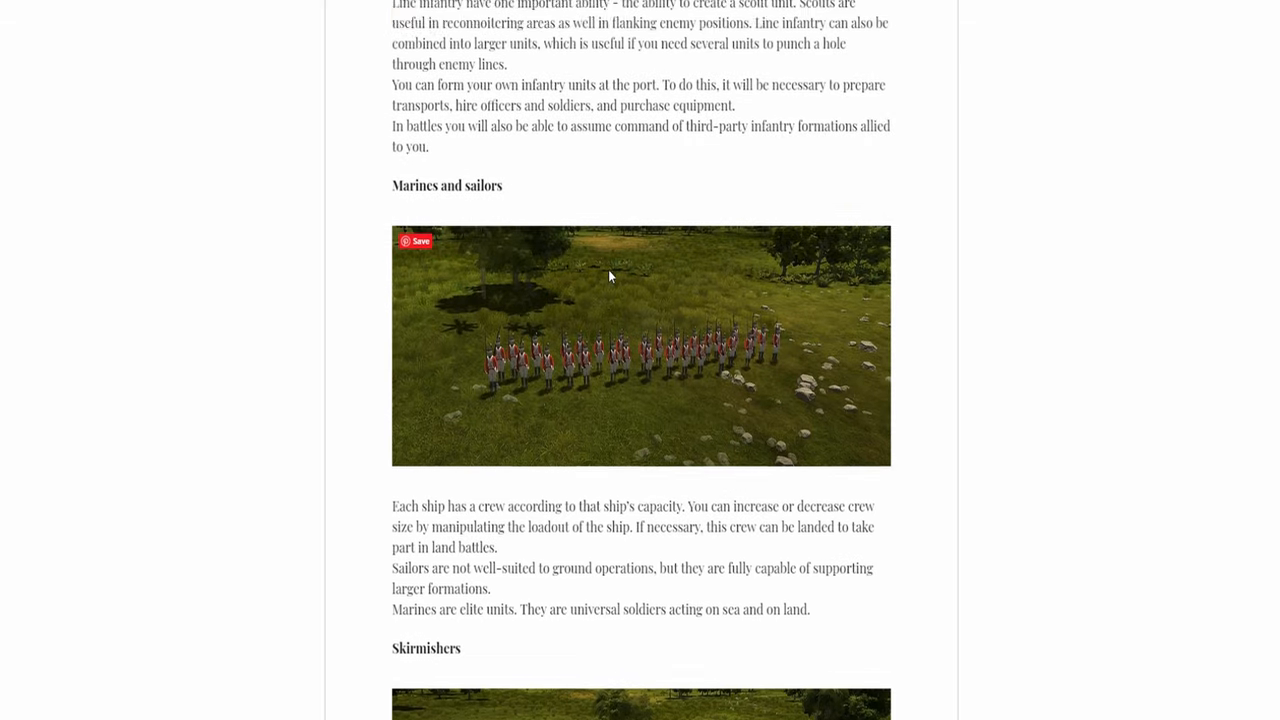
{"action": "scroll", "scroll_direction": "up", "scroll_amount": 3}
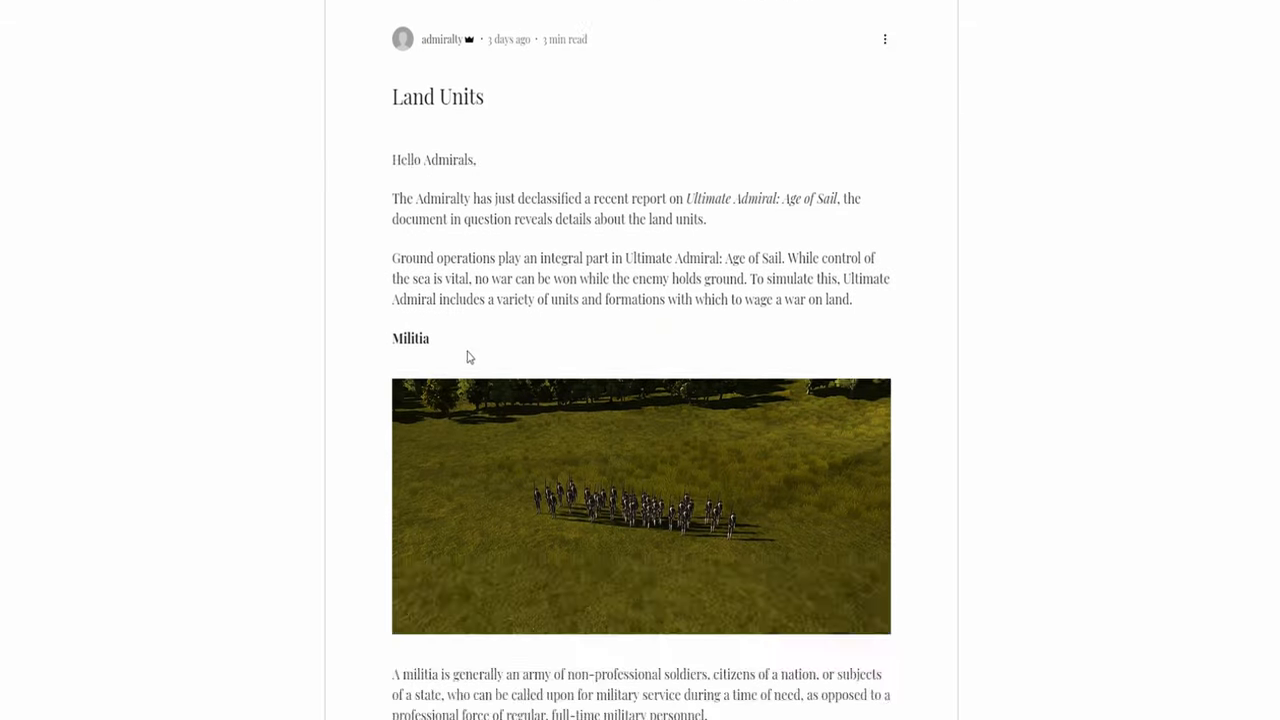
{"action": "scroll", "scroll_direction": "down", "scroll_amount": 3}
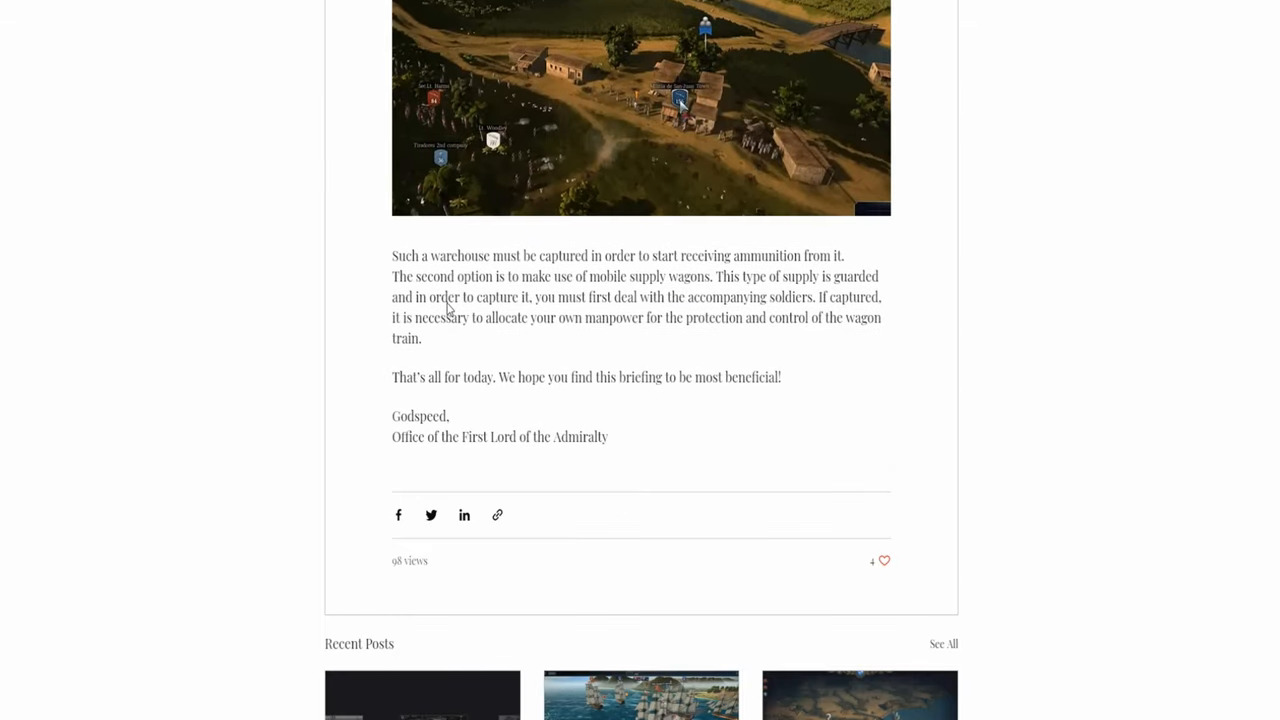
{"action": "scroll", "scroll_direction": "down", "scroll_amount": 3}
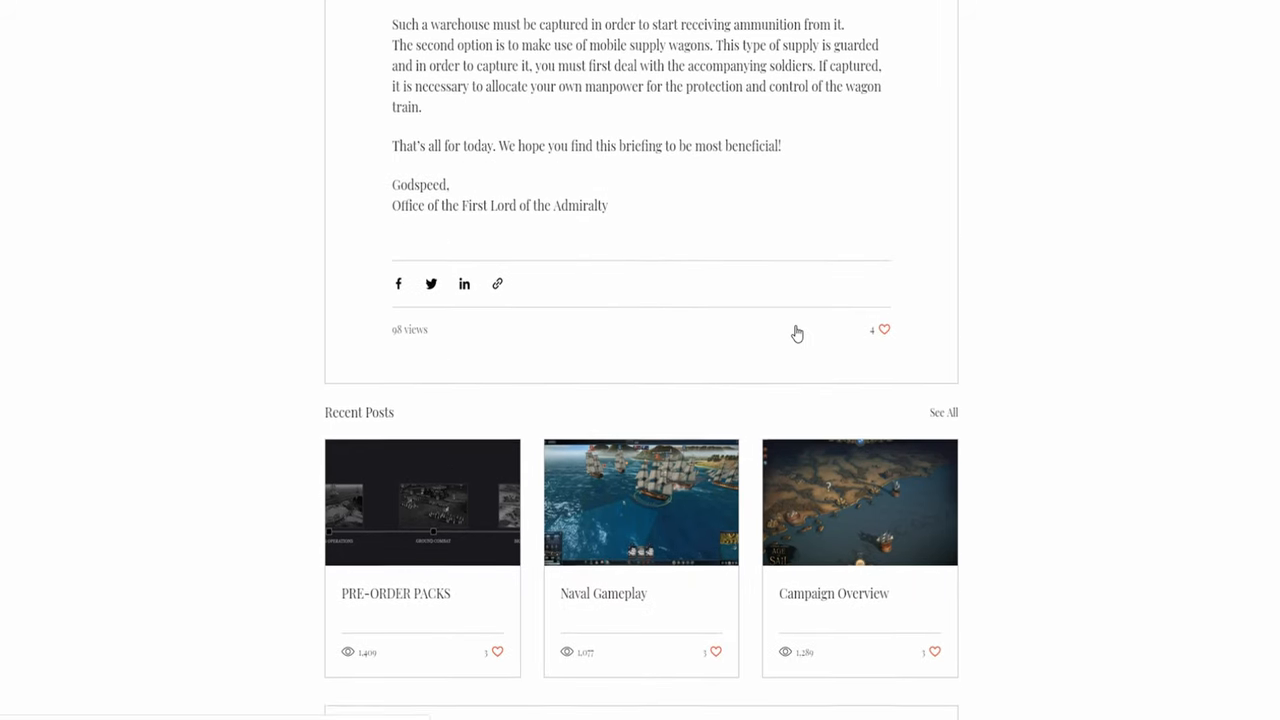
Scroll back up, then down again to the Coastal Artillery video paused at 1:28.
{"action": "scroll", "scroll_direction": "up", "scroll_amount": 3}
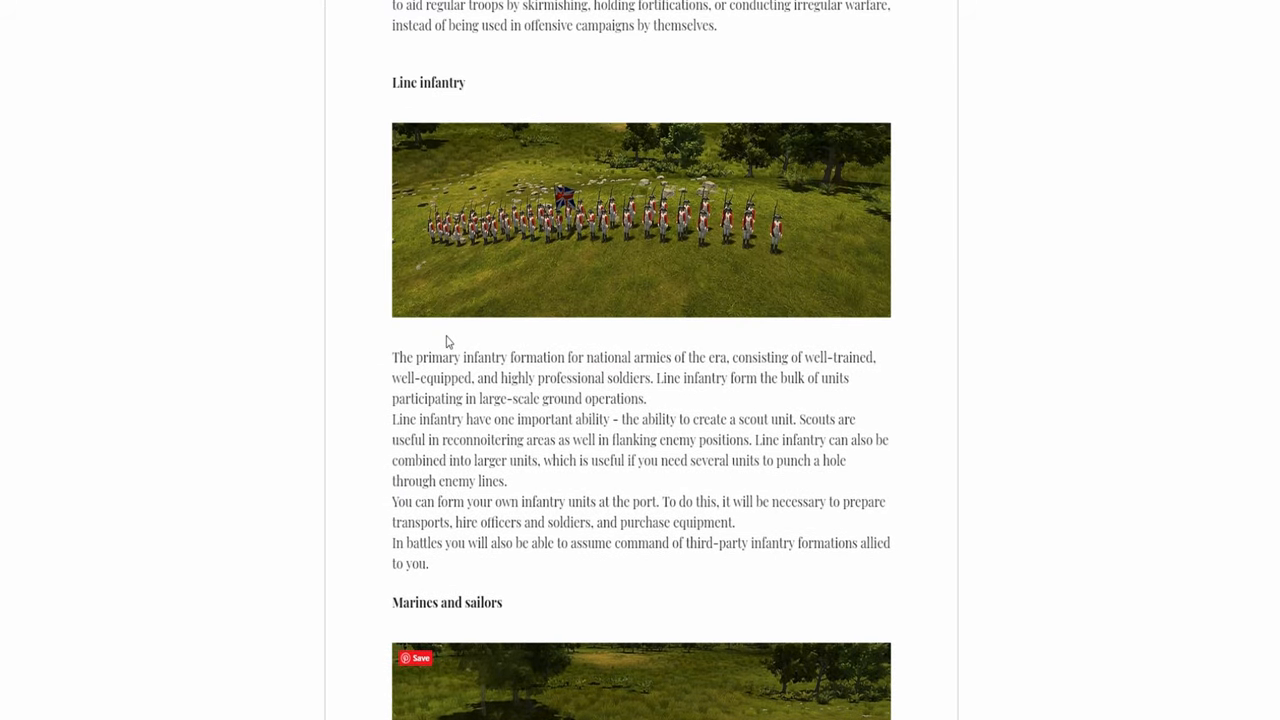
{"action": "scroll", "scroll_direction": "up", "scroll_amount": 3}
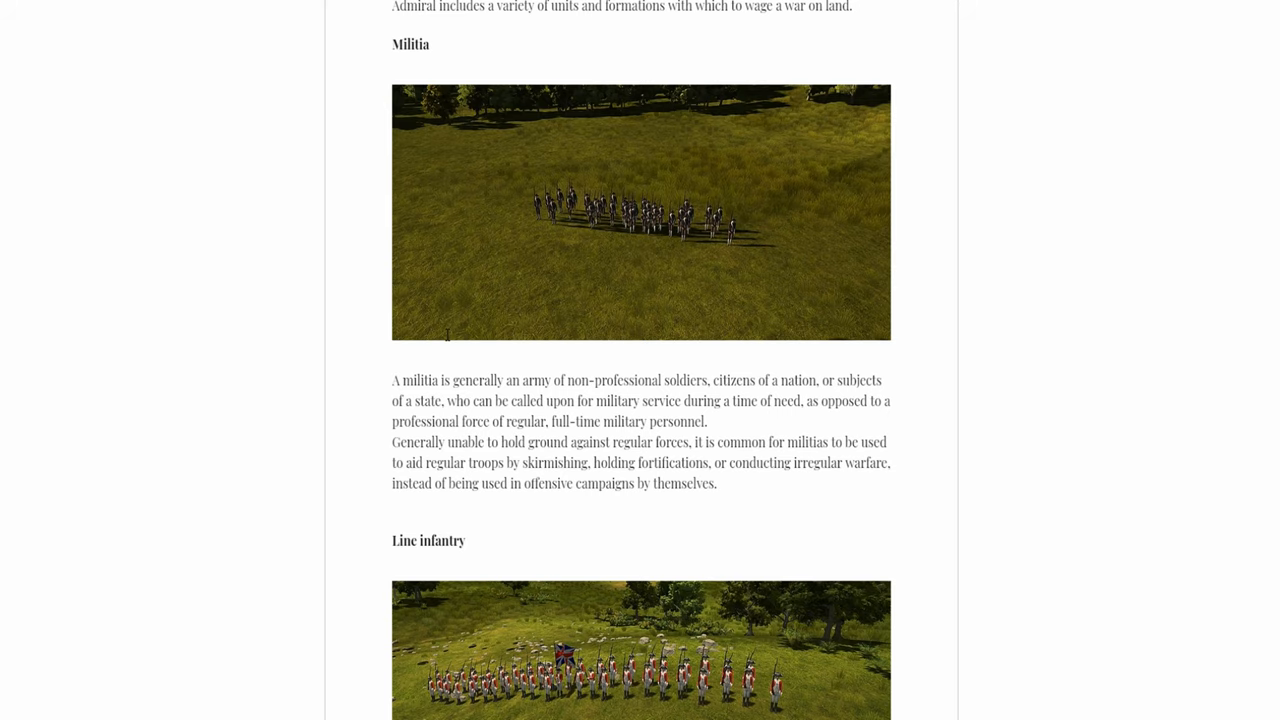
{"action": "scroll", "scroll_direction": "up", "scroll_amount": 3}
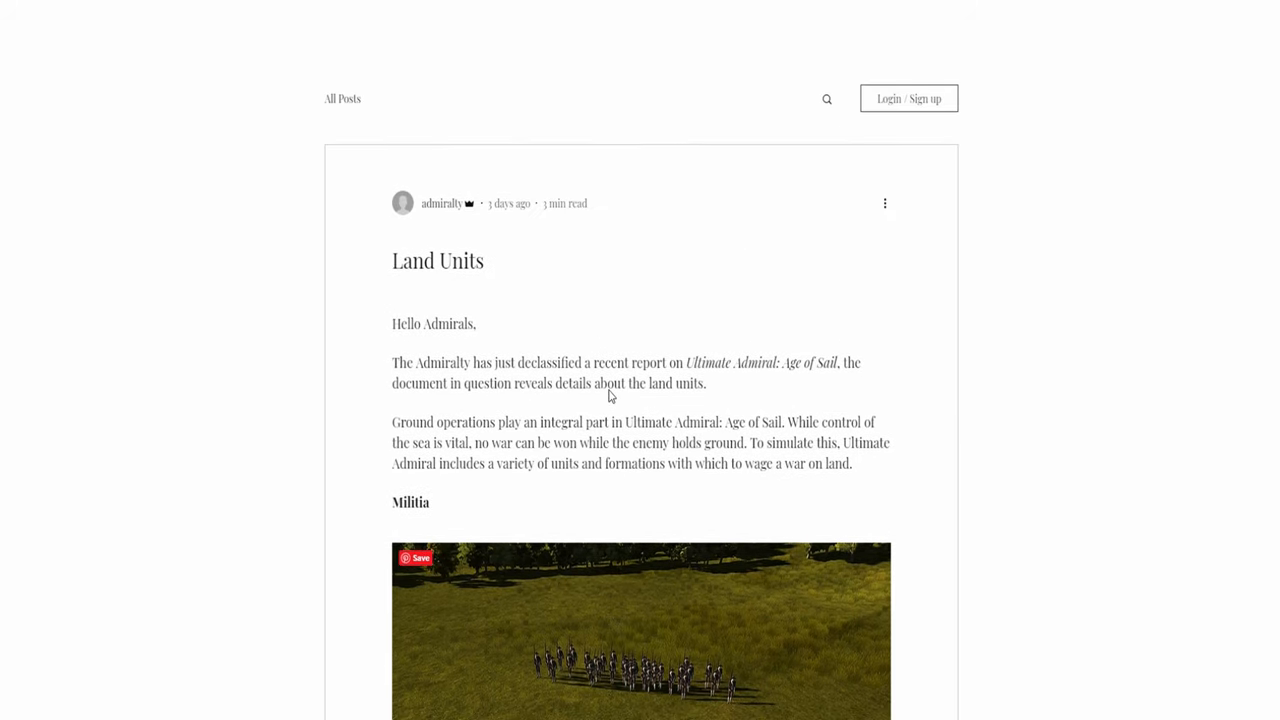
{"action": "scroll", "scroll_direction": "down", "scroll_amount": 3}
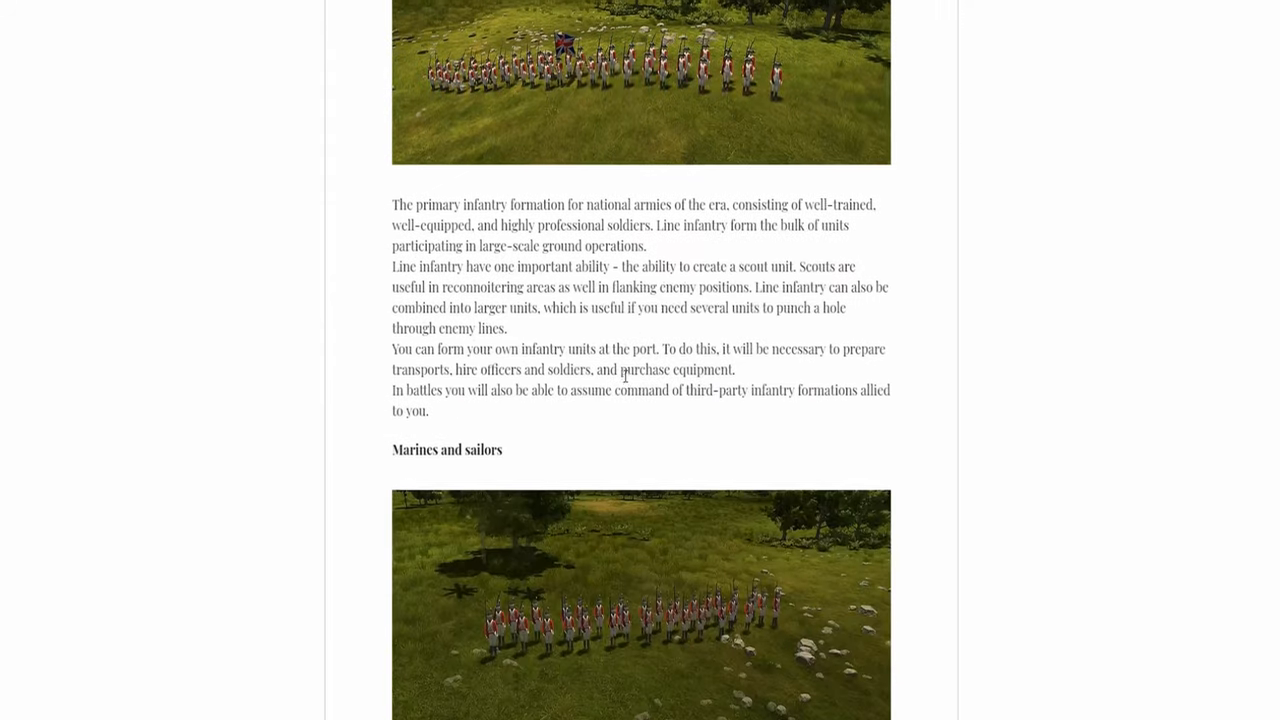
{"action": "scroll", "scroll_direction": "down", "scroll_amount": 3}
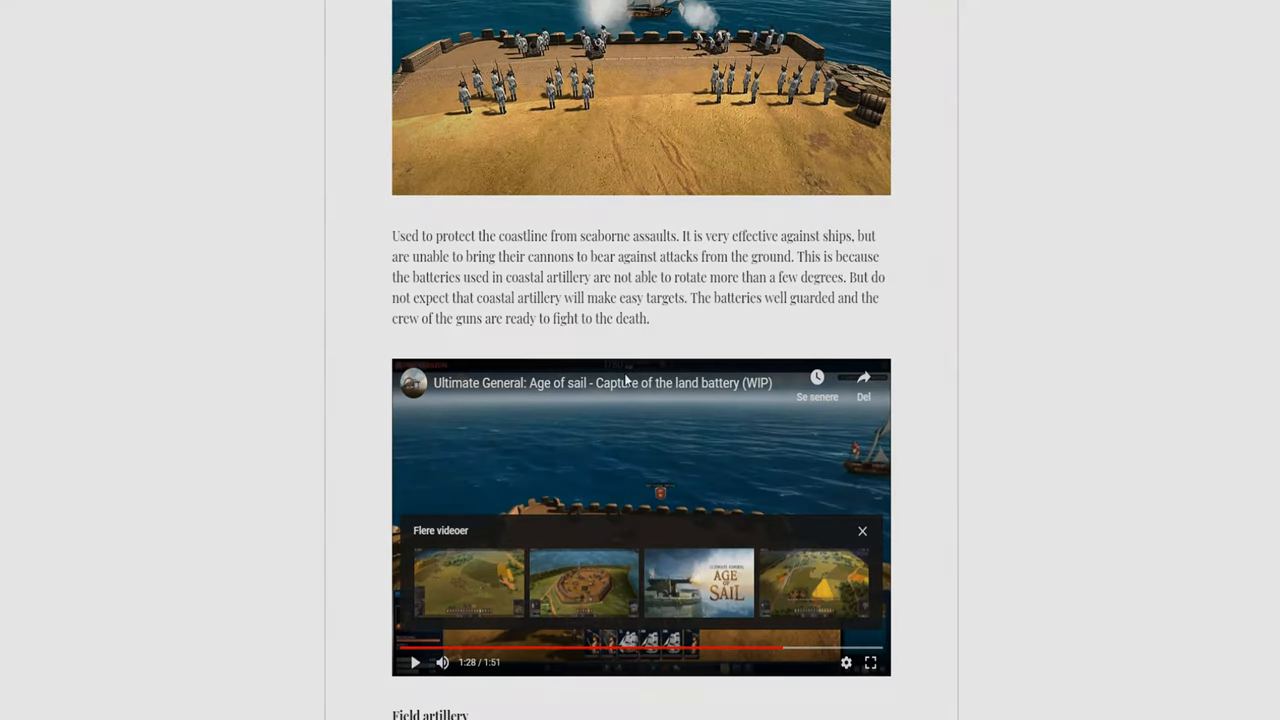